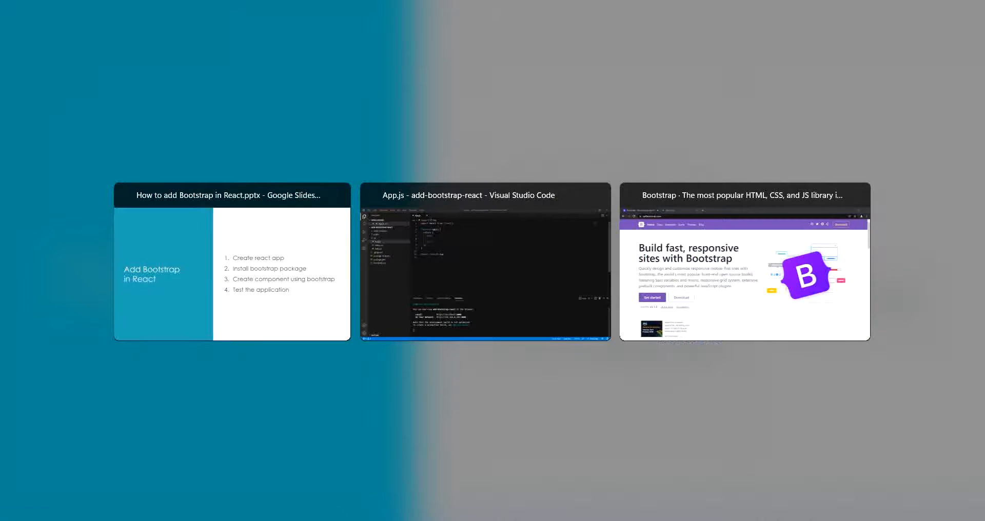
Review package.json, index.js and the empty index.css of the add-bootstrap-react starter project.
click(484, 264)
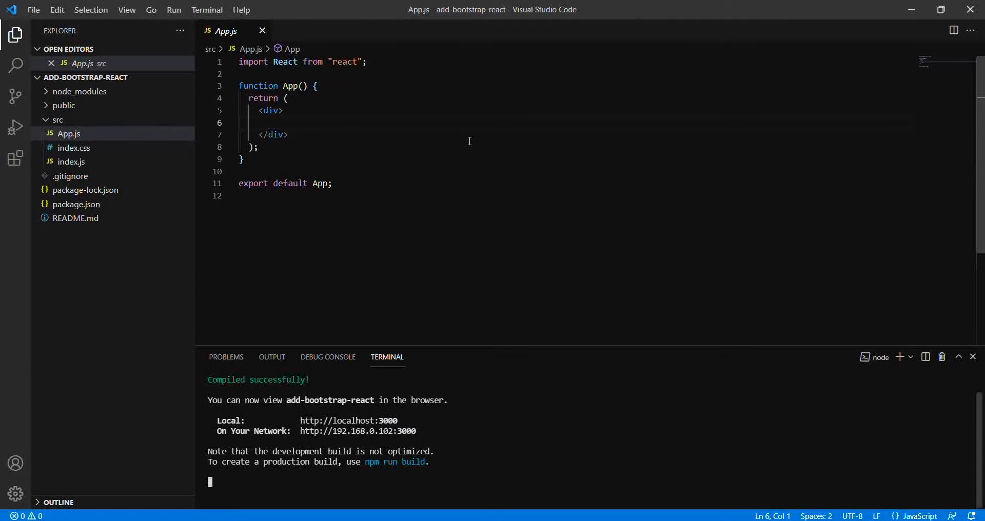
click(69, 134)
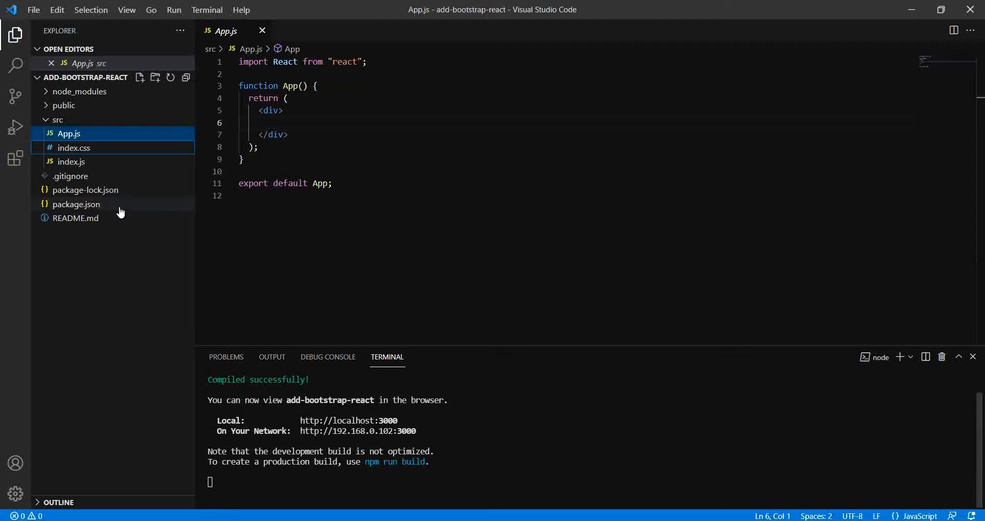
click(77, 204)
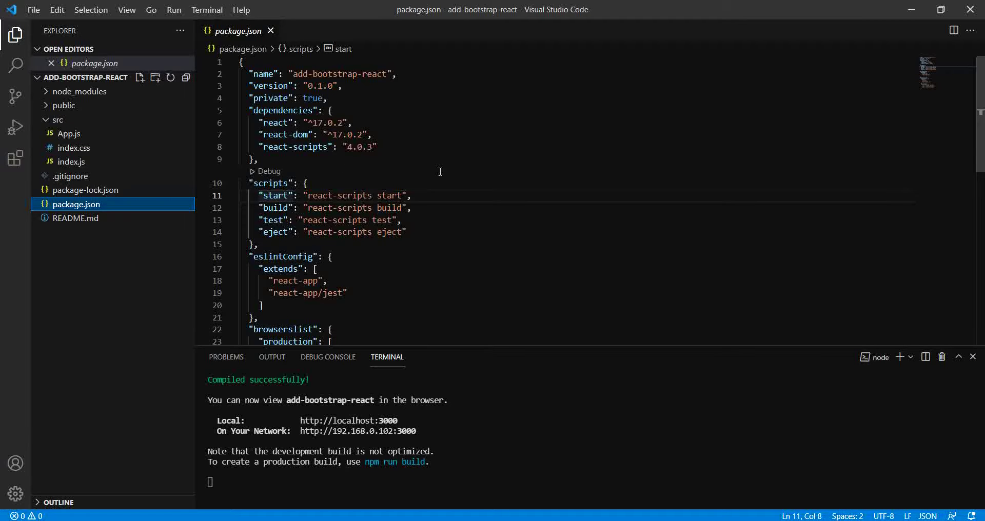
mouse_move(305, 135)
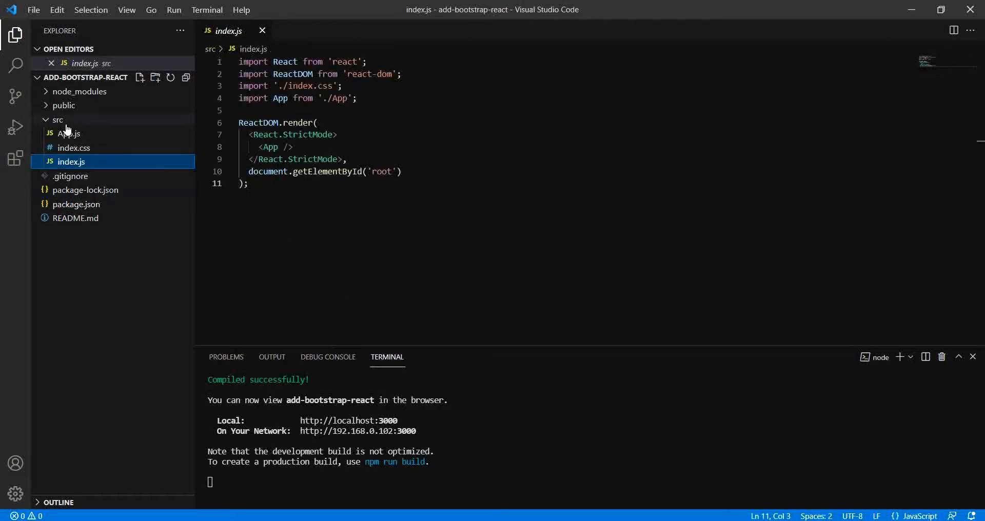
mouse_move(67, 133)
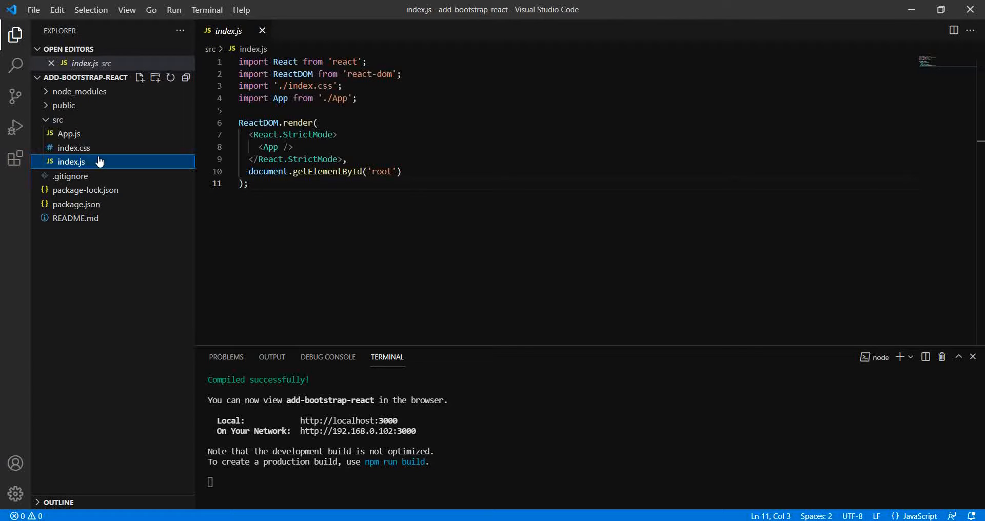
mouse_move(74, 149)
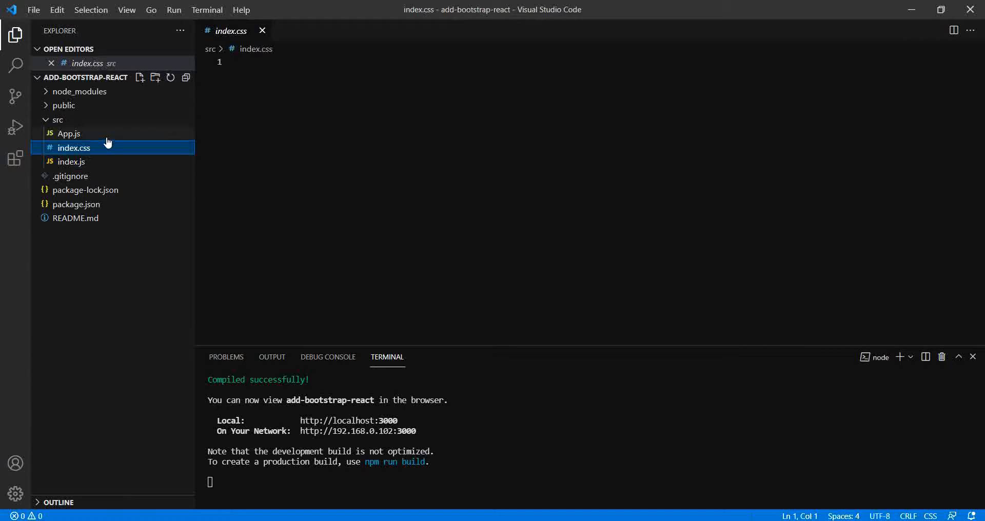
click(69, 133)
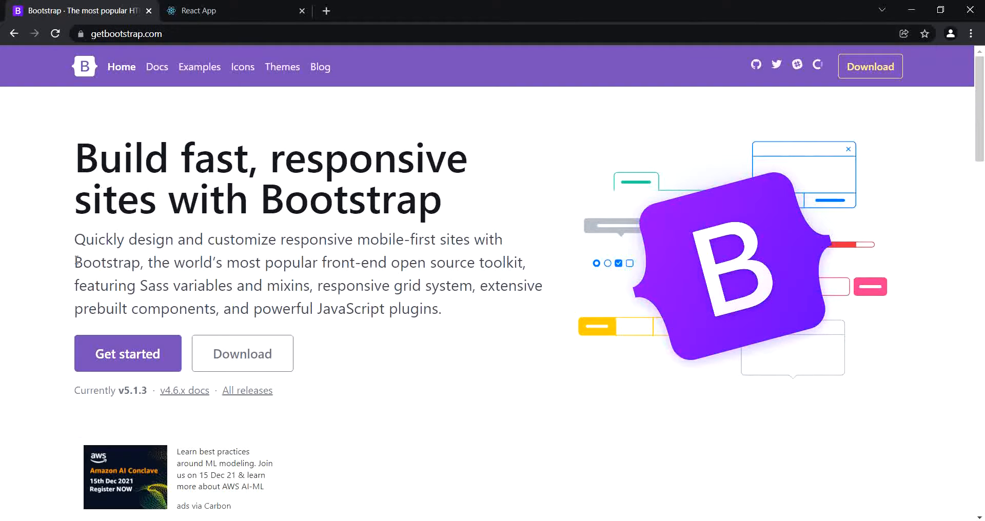
Reach the Download page from Bootstrap's getting-started documentation.
scroll(down, 3)
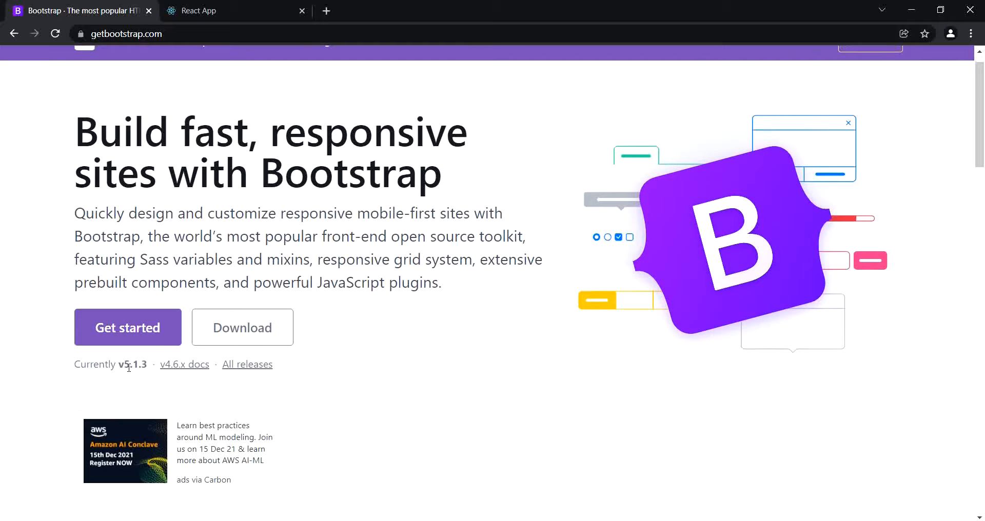
mouse_move(127, 327)
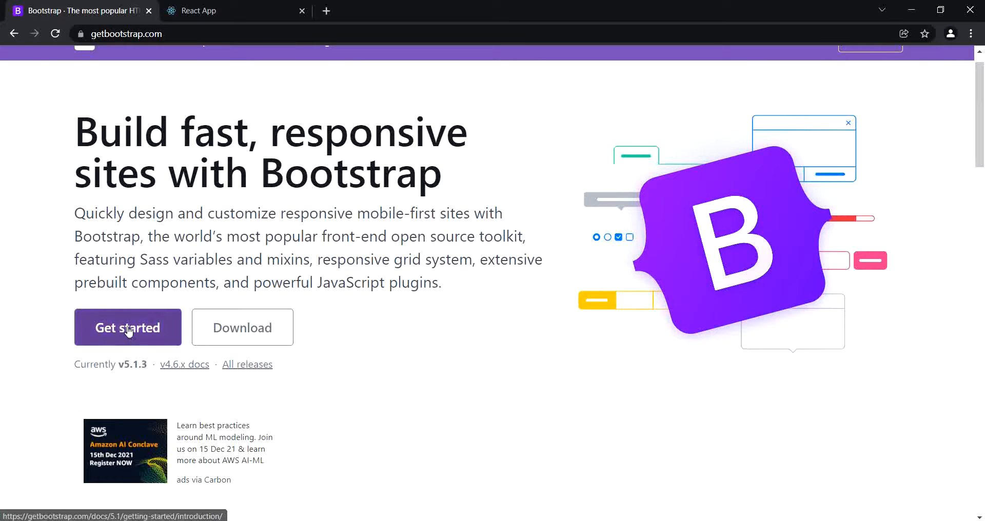
click(127, 327)
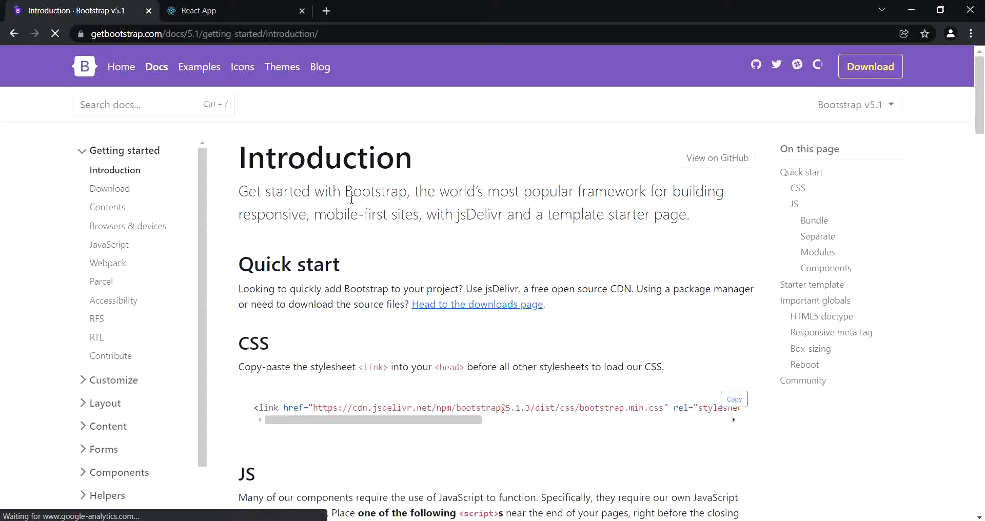
scroll(down, 3)
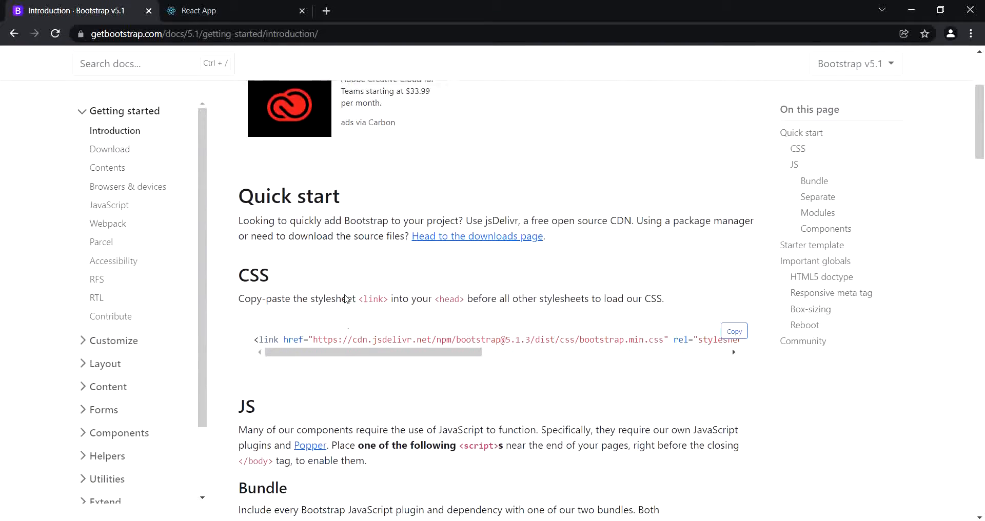
scroll(up, 3)
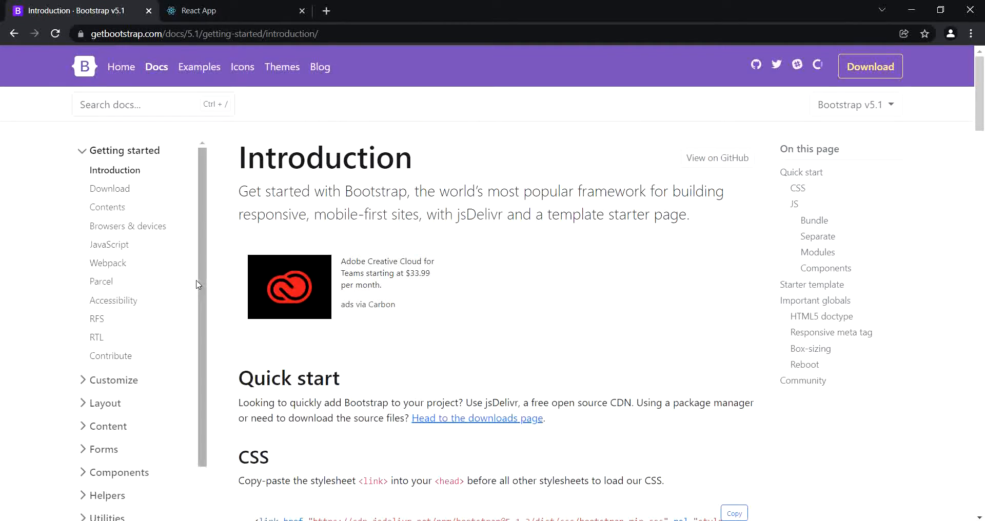
click(109, 188)
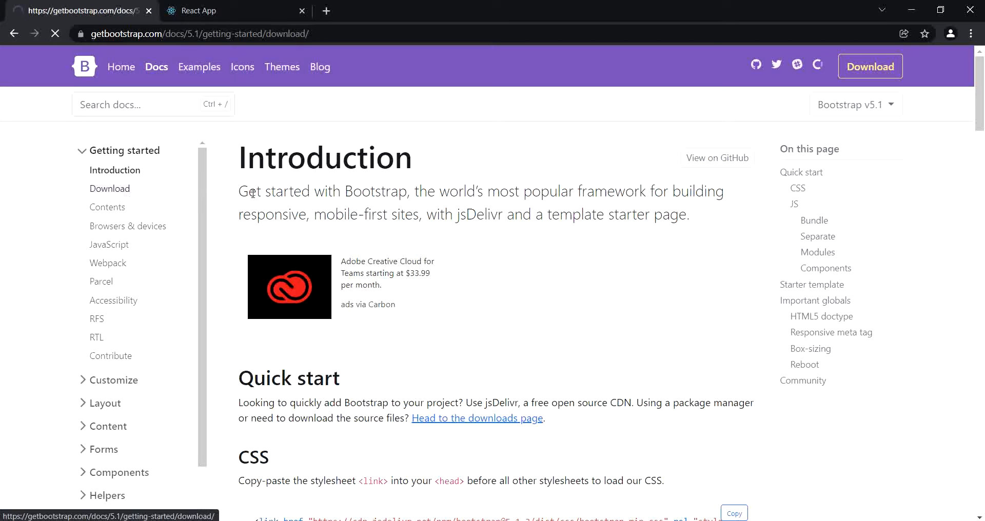
Grab the npm install bootstrap command from the Package managers section.
click(110, 189)
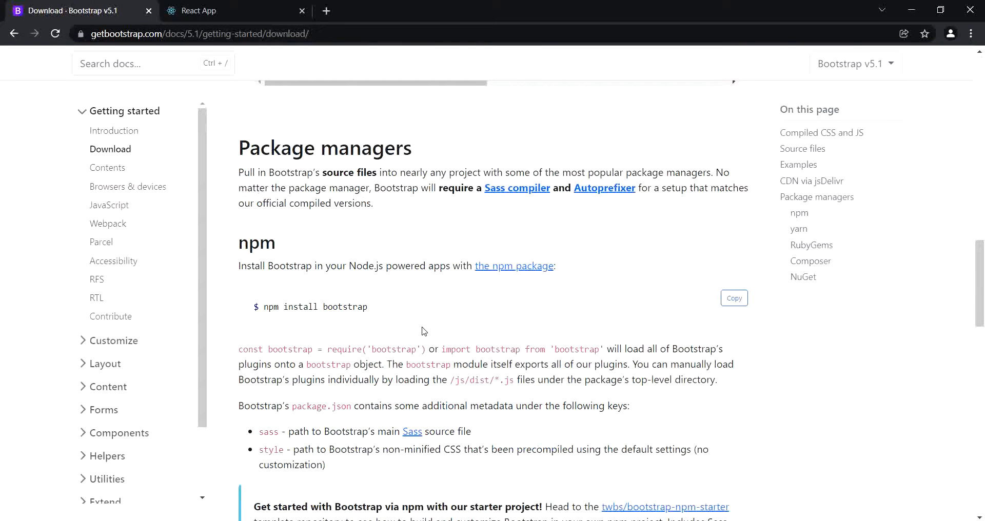
scroll(down, 3)
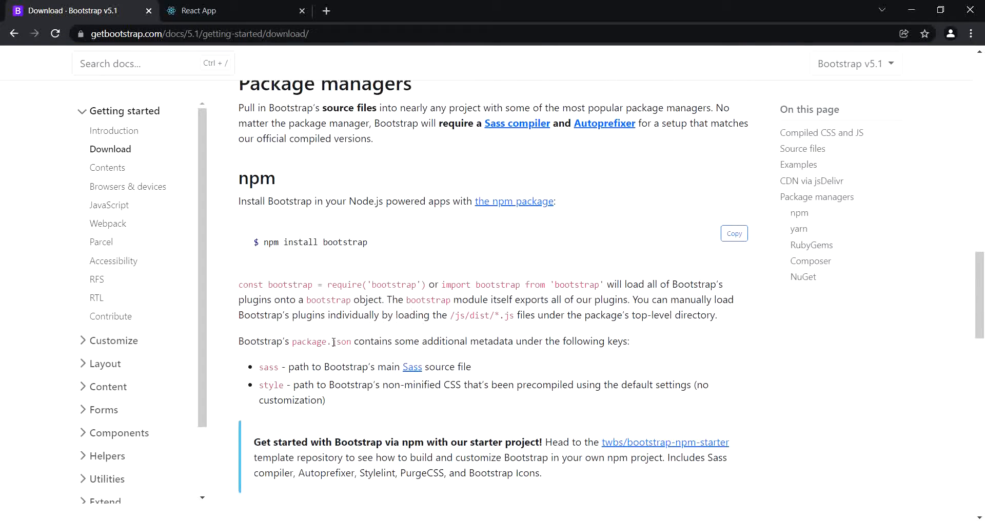
scroll(up, 3)
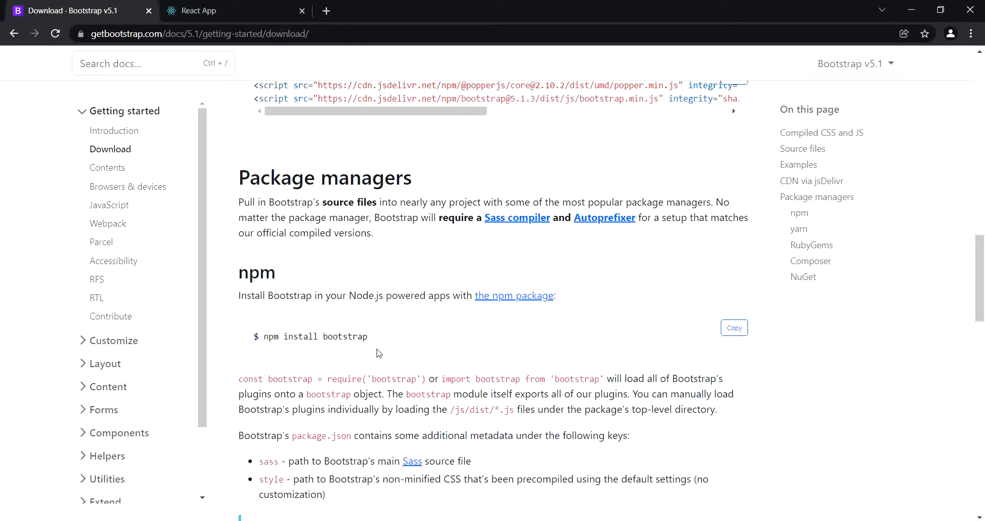
mouse_move(334, 355)
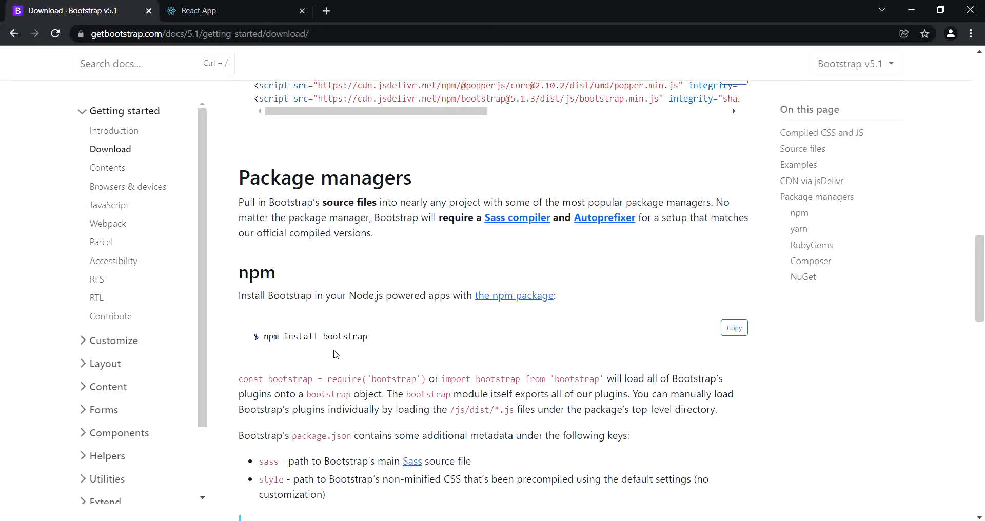
click(734, 328)
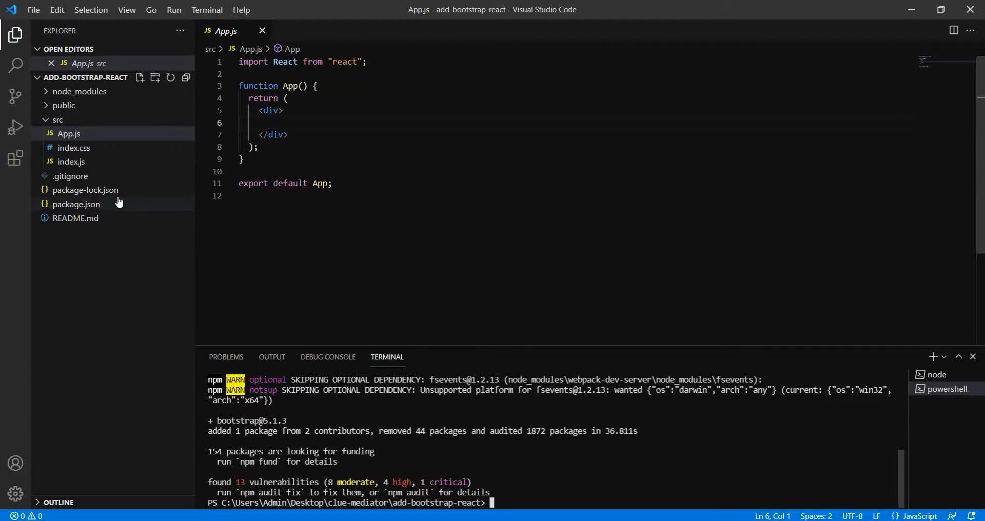
Confirm package.json now lists bootstrap ^5.1.3 under dependencies.
click(76, 205)
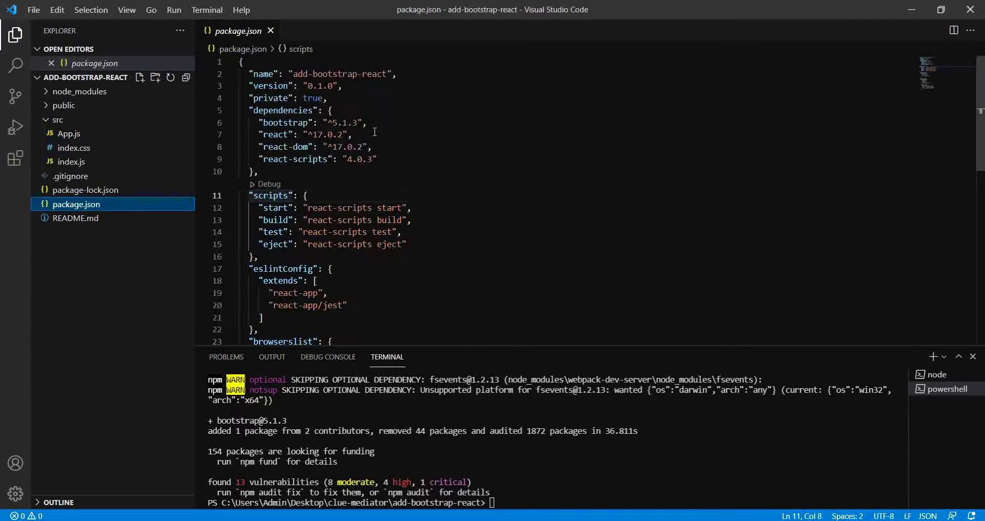
click(294, 122)
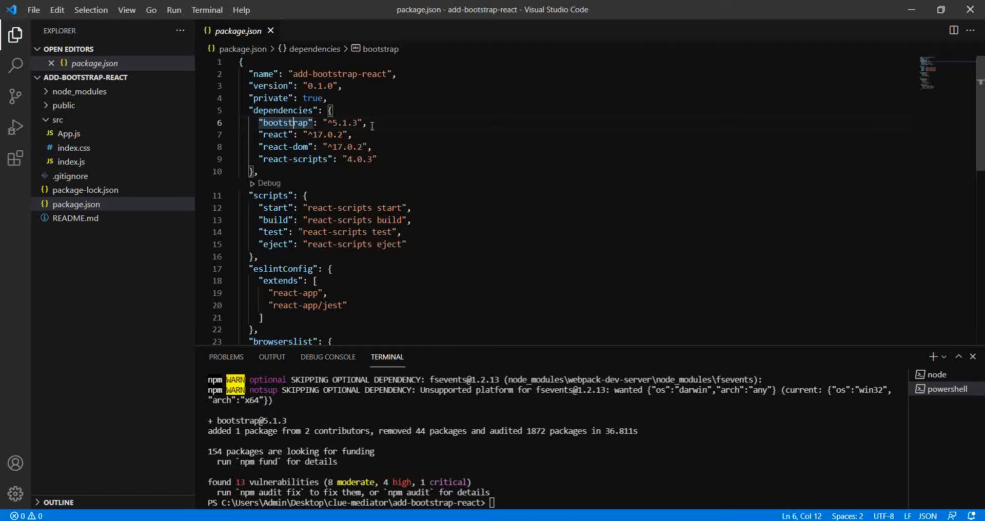
mouse_move(352, 172)
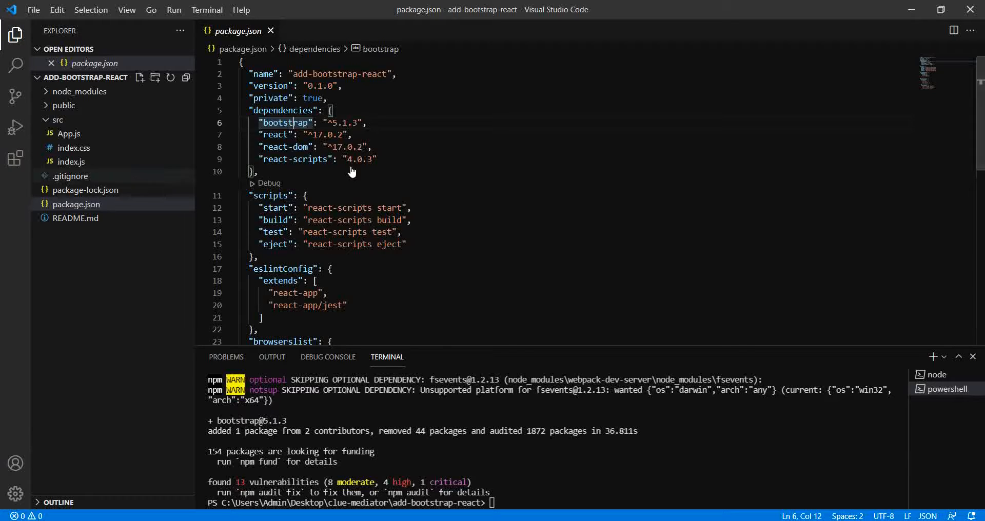
Add import "bootstrap/dist/css/bootstrap.min.css" to App.js and discard the trial JS import.
click(69, 133)
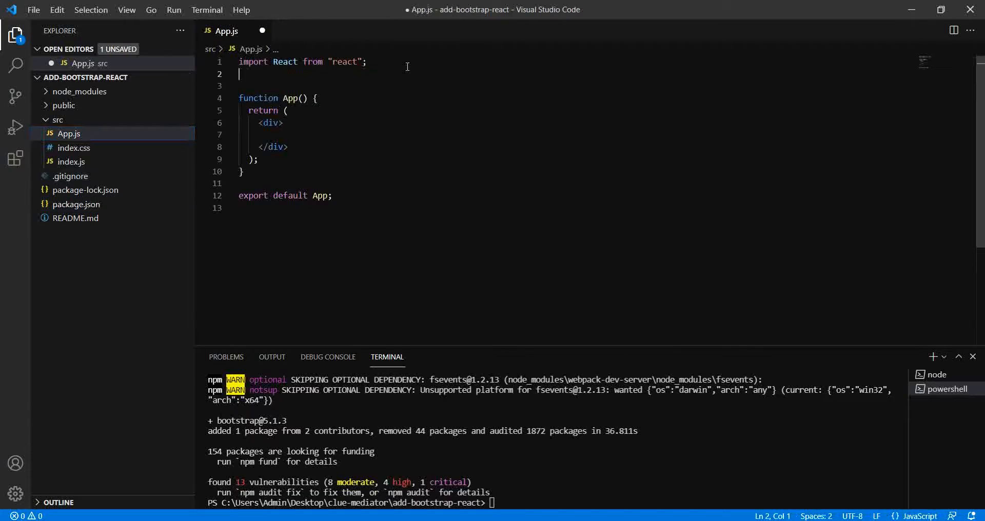
text(import)
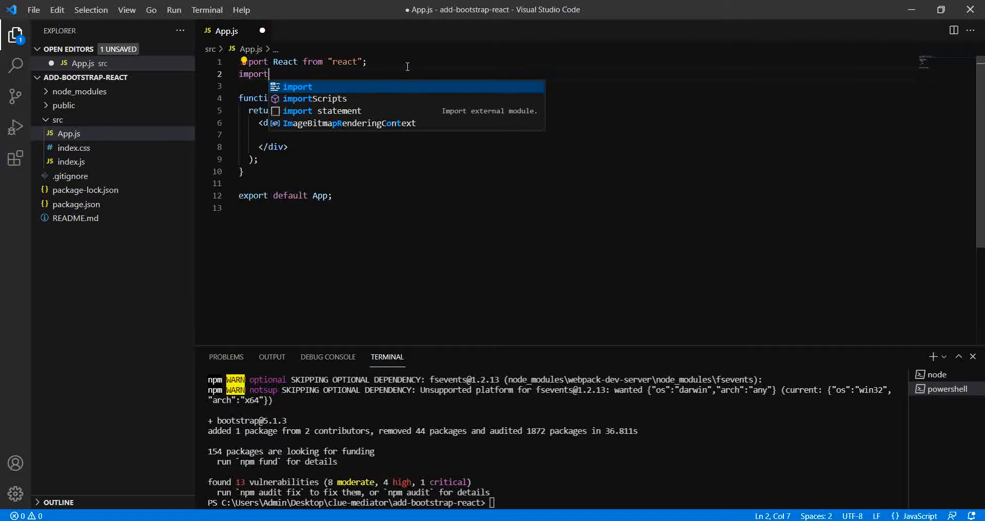
text("")
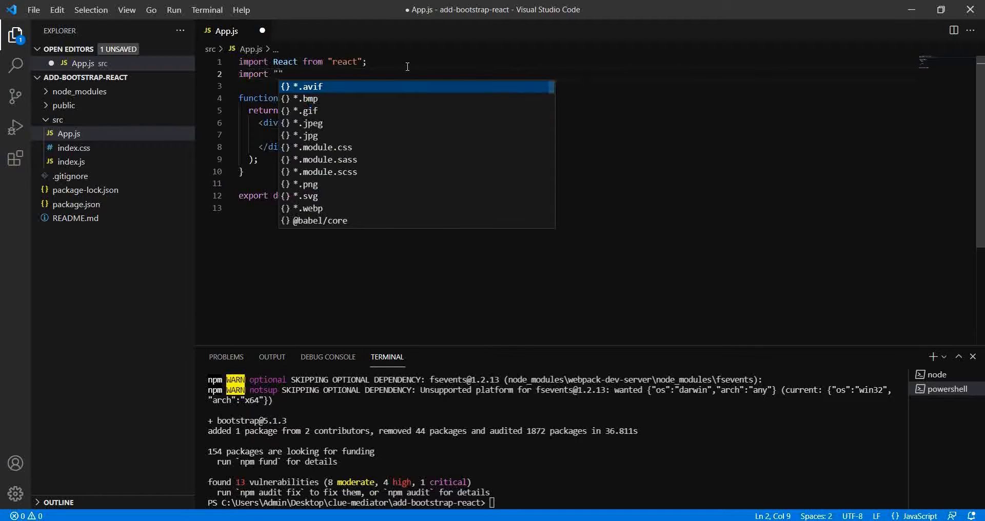
text(bootstrap/dist/css/)
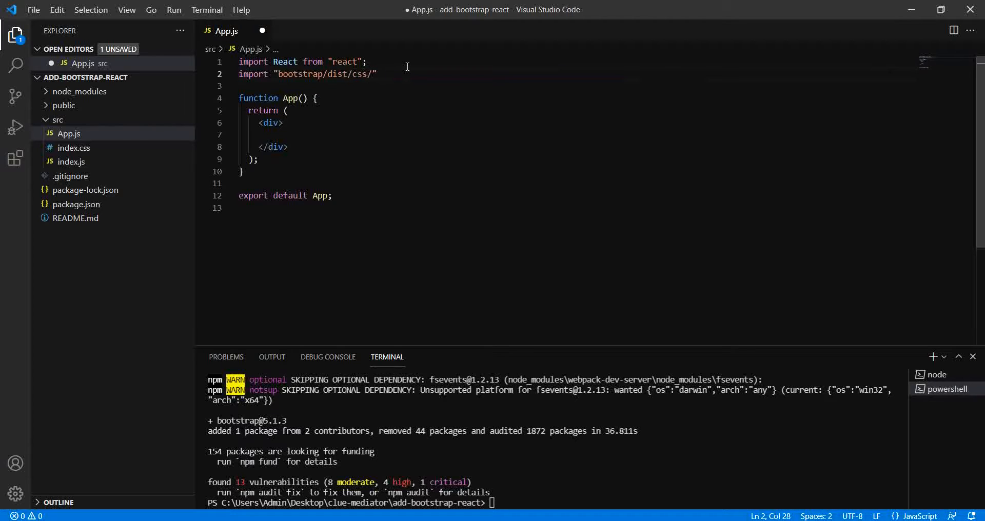
text(bootstrap.min.css)
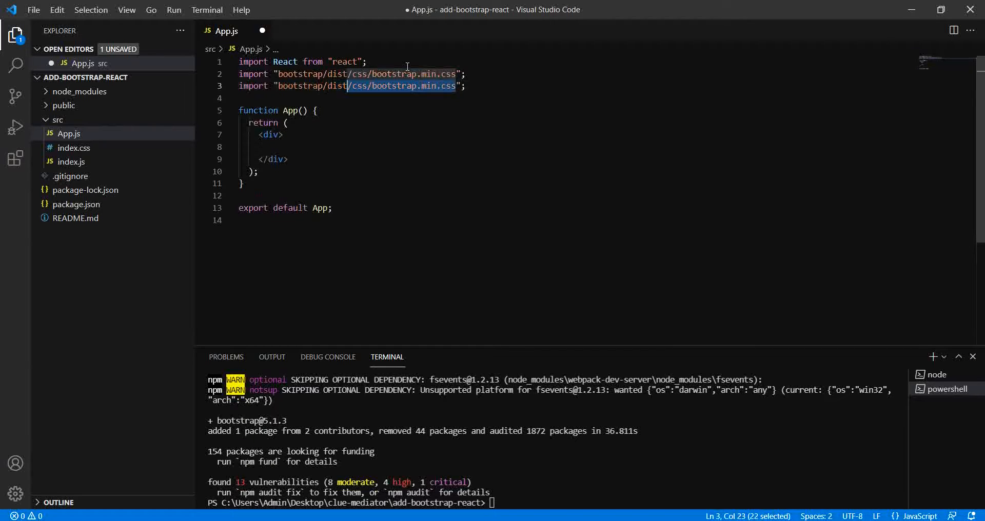
text(js)
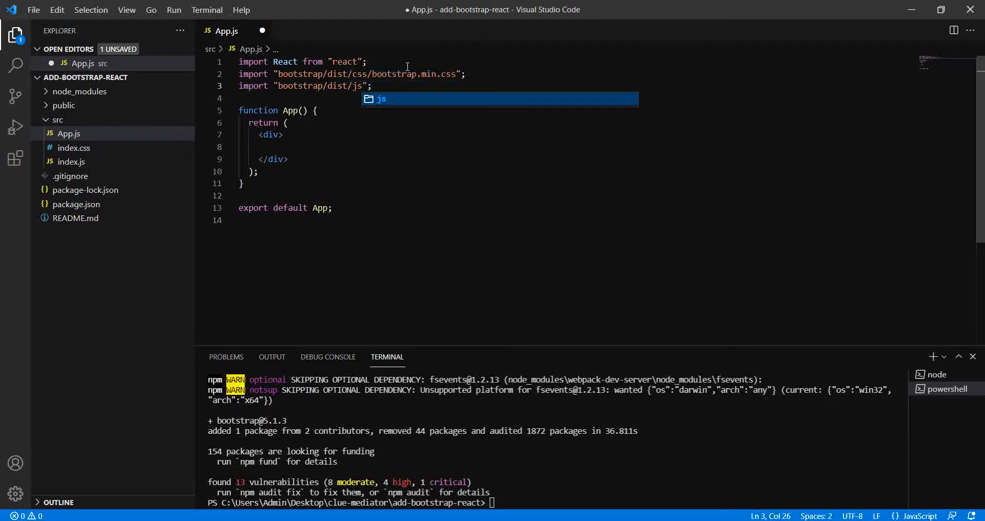
text(/)
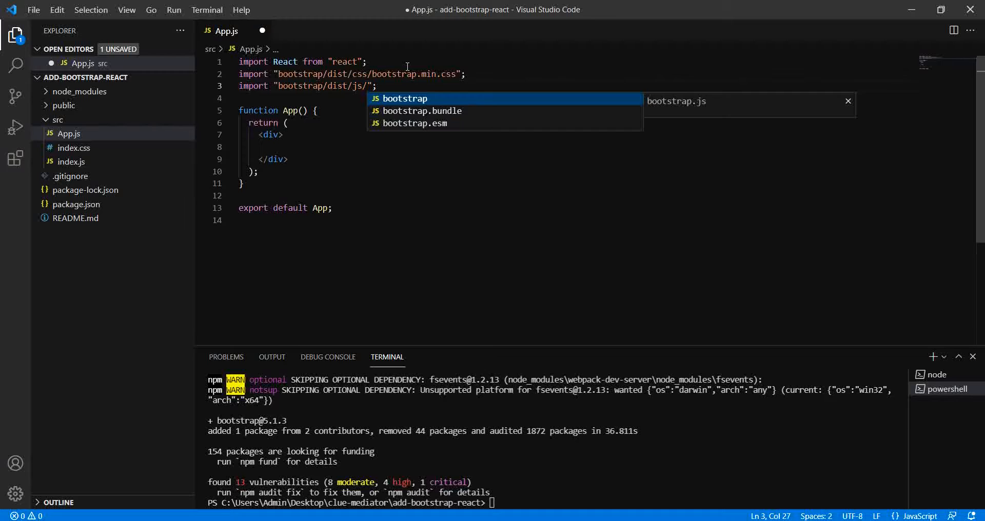
key(Escape)
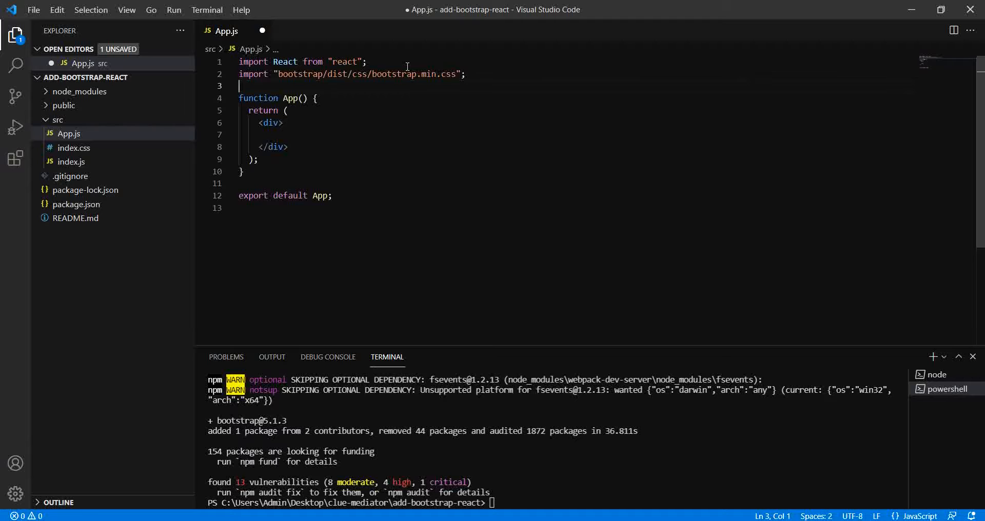
mouse_move(430, 102)
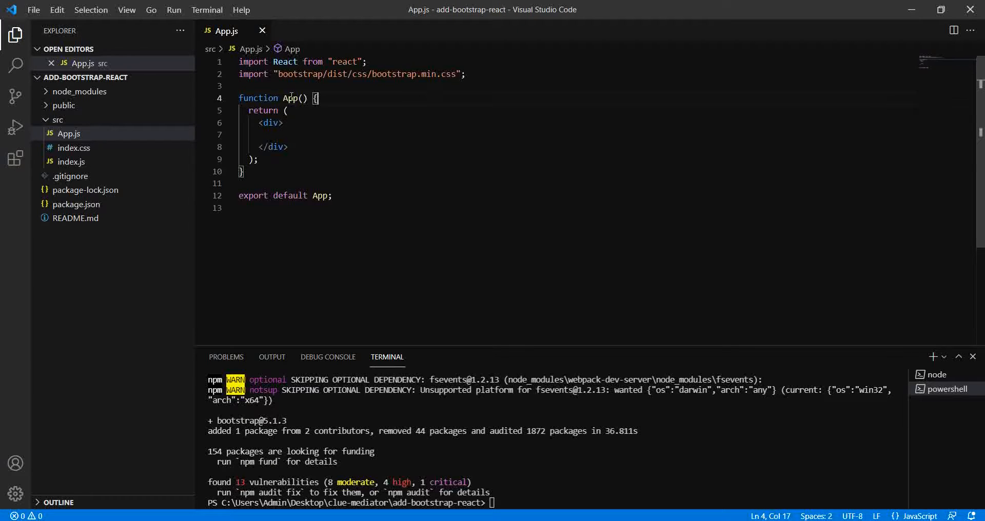
Compare index.js's ReactDOM.render with App.js, then move on to Bootstrap's Cards documentation.
triple_click(352, 74)
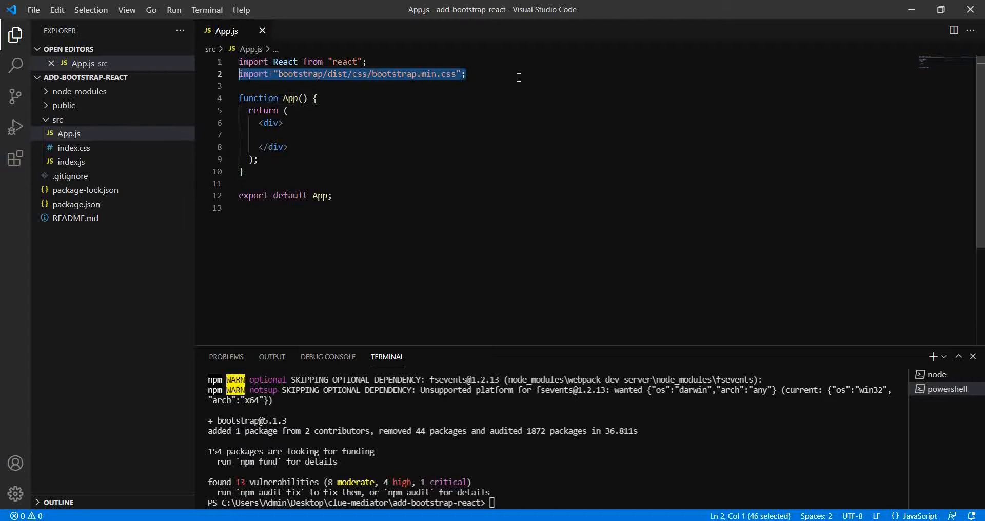
mouse_move(271, 122)
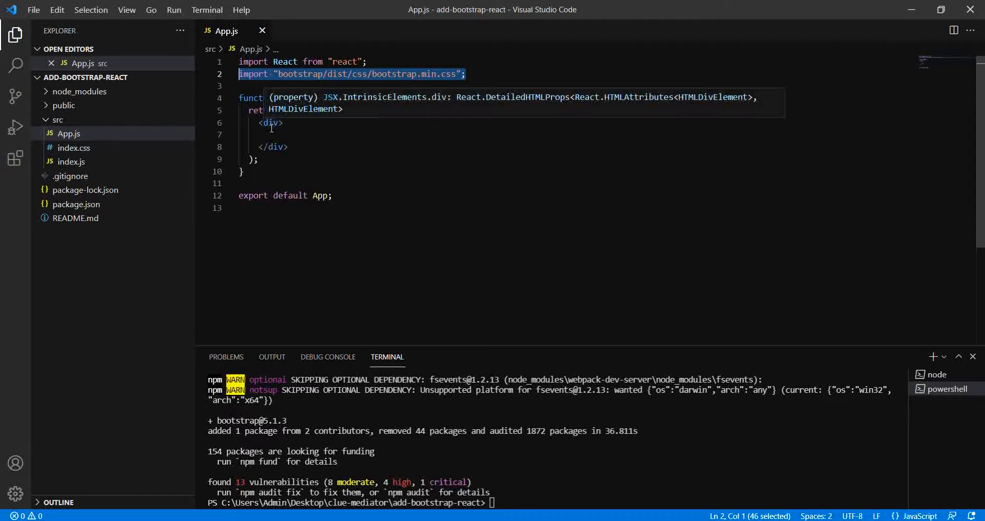
mouse_move(367, 86)
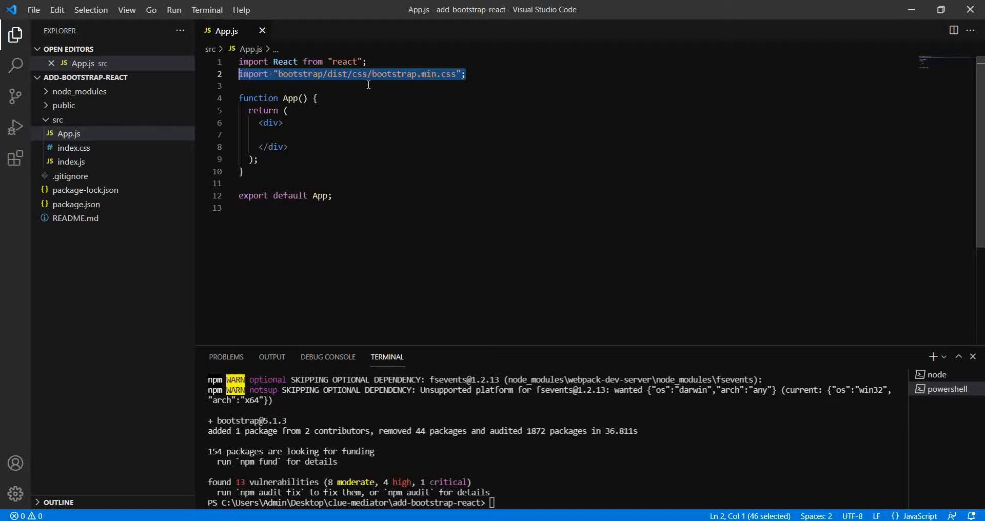
click(68, 133)
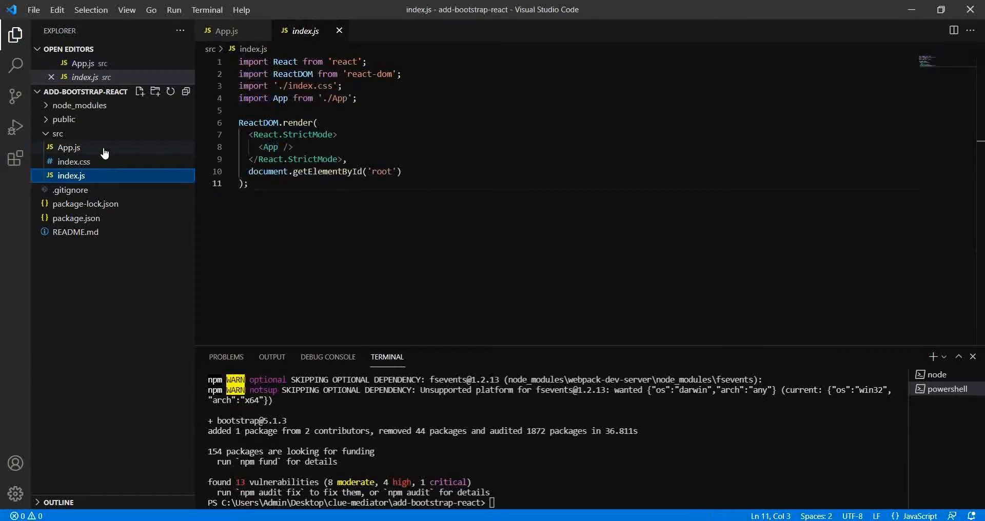
click(69, 148)
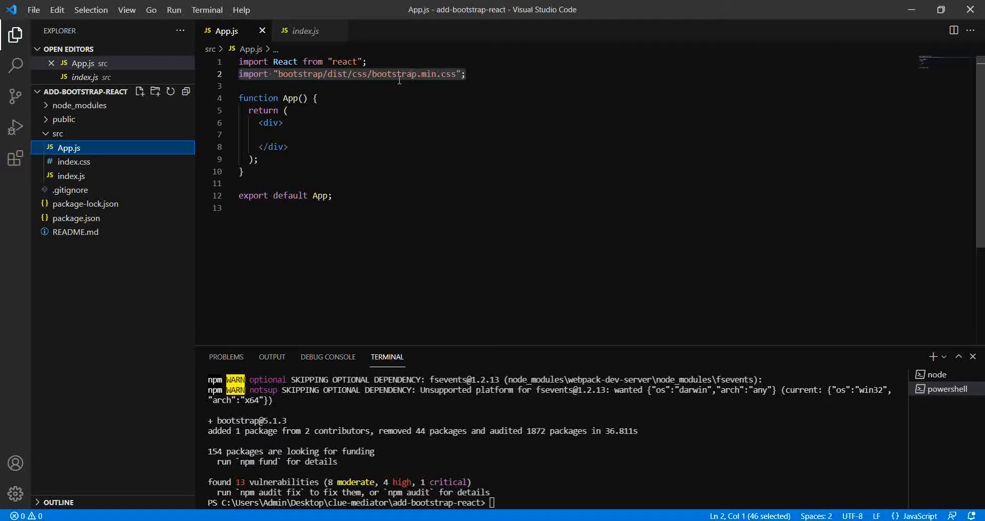
mouse_move(121, 177)
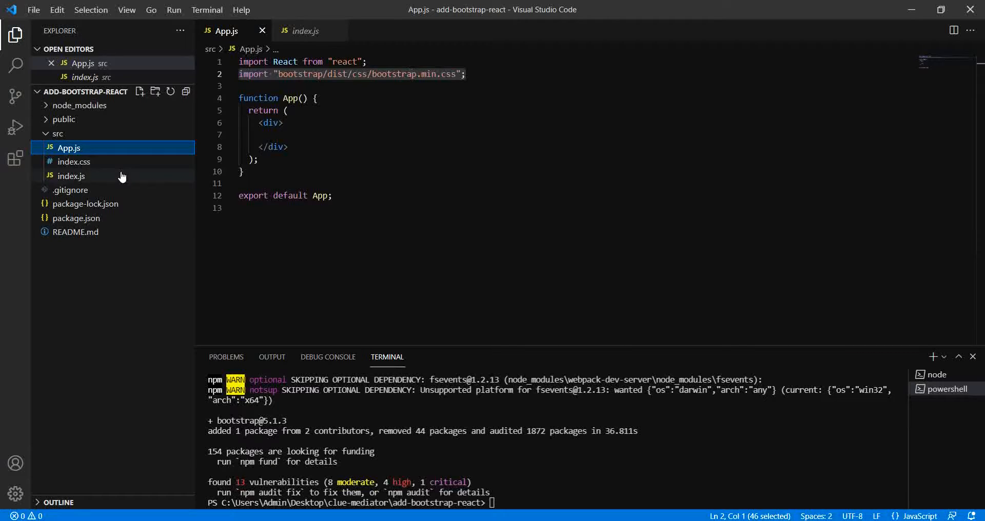
click(70, 176)
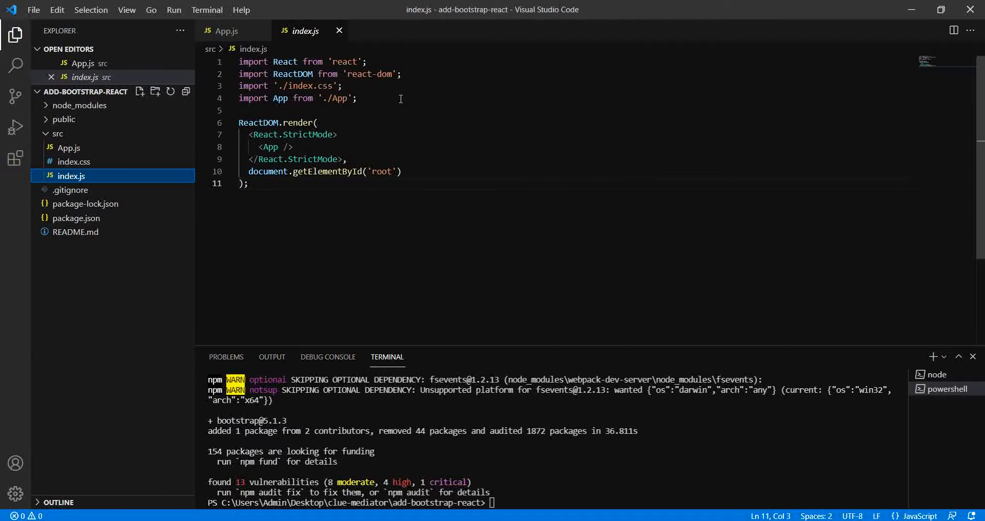
click(227, 31)
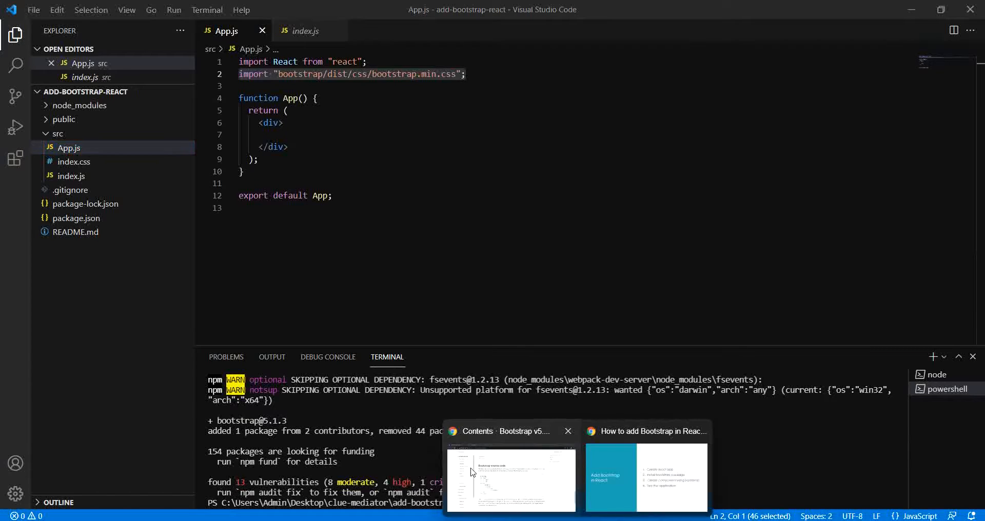
click(510, 477)
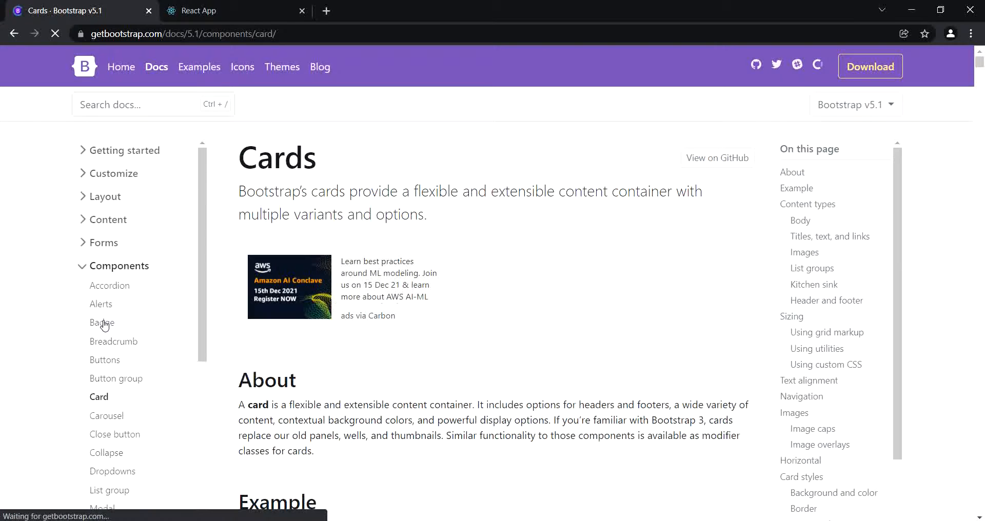
Copy the basic card example markup from the Cards page's Example section.
scroll(down, 3)
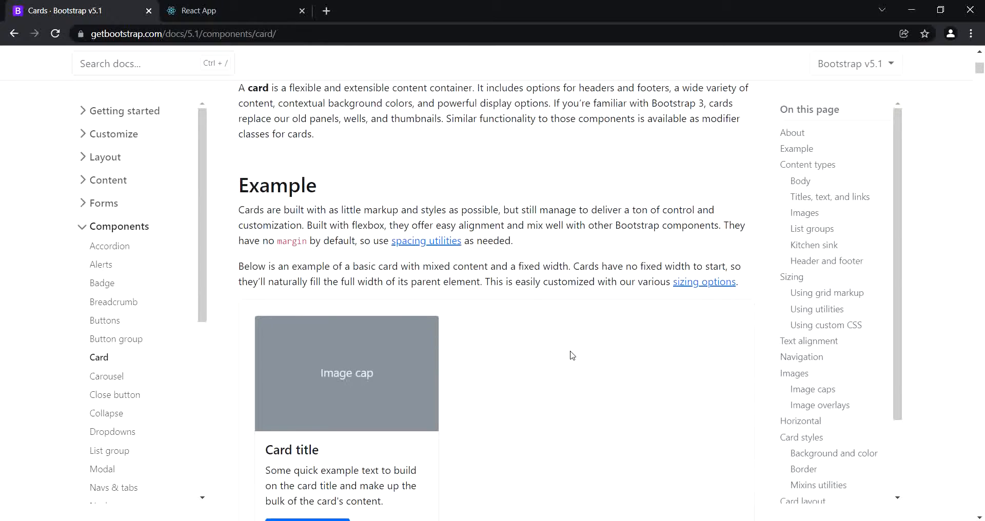
scroll(up, 3)
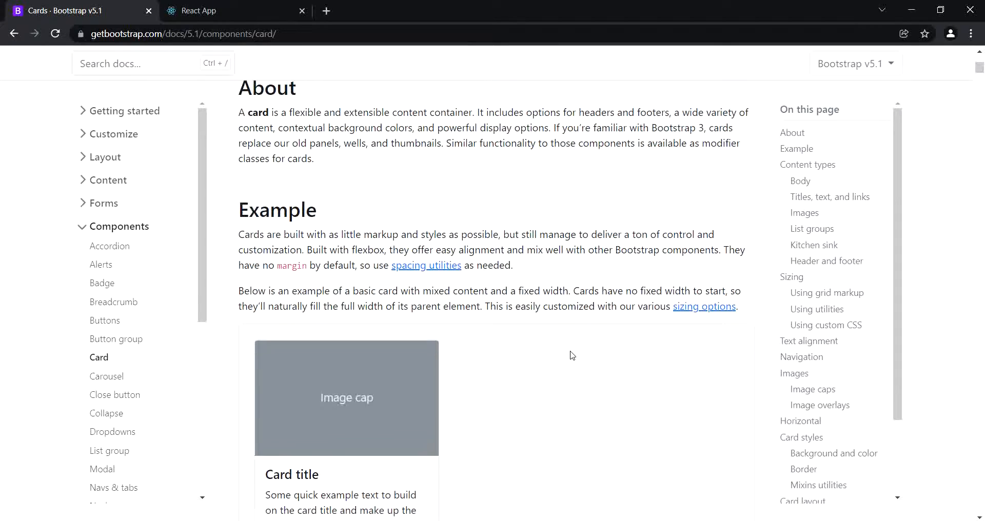
scroll(down, 3)
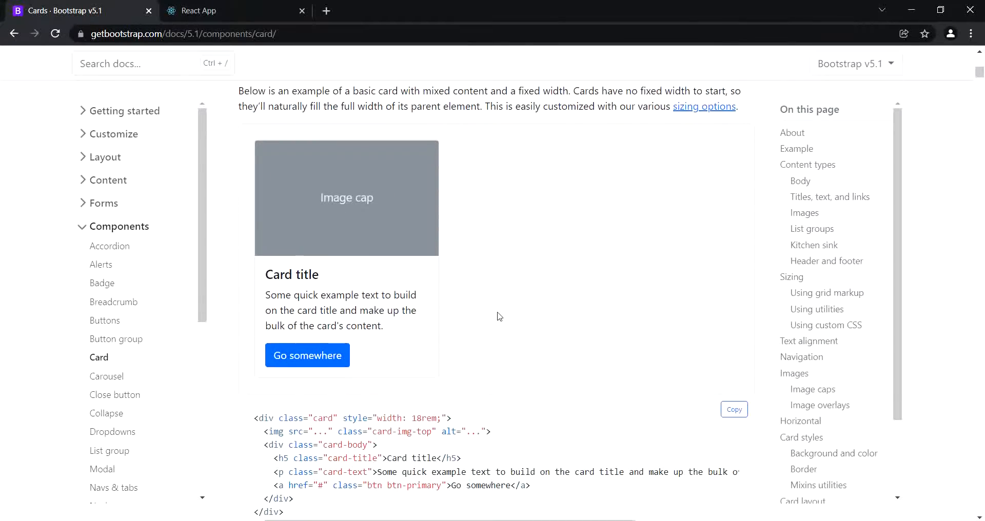
scroll(down, 3)
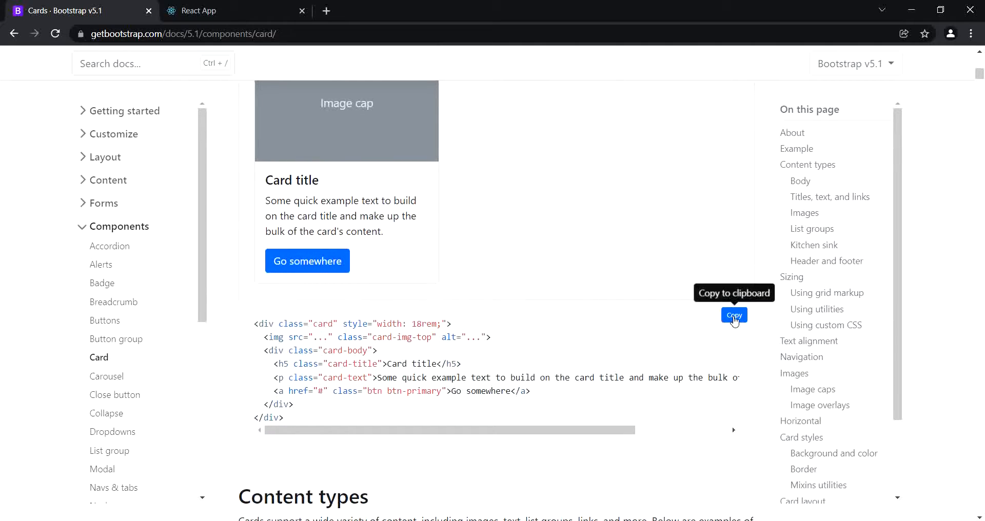
click(733, 315)
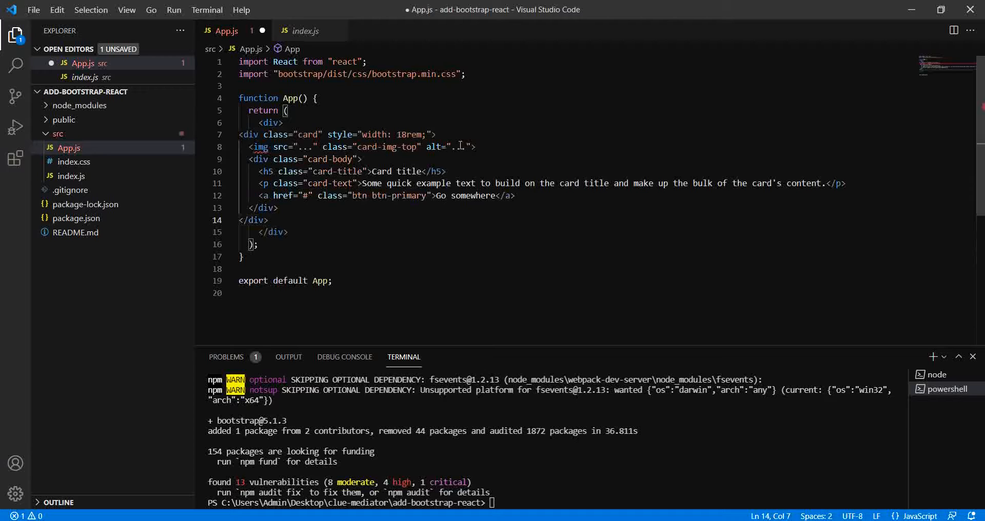
Self-close the img tag and turn the card's style into JSX { width: '18rem' }.
click(471, 146)
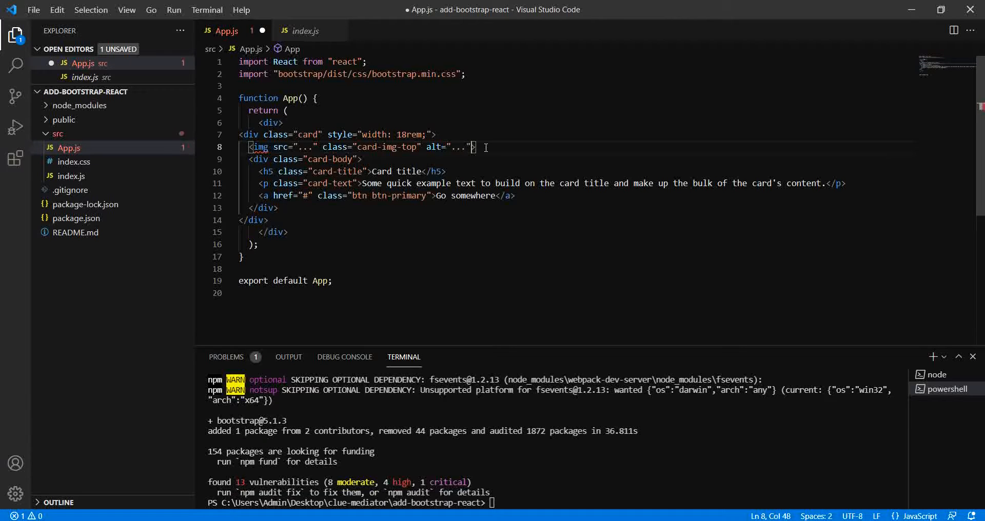
text(/)
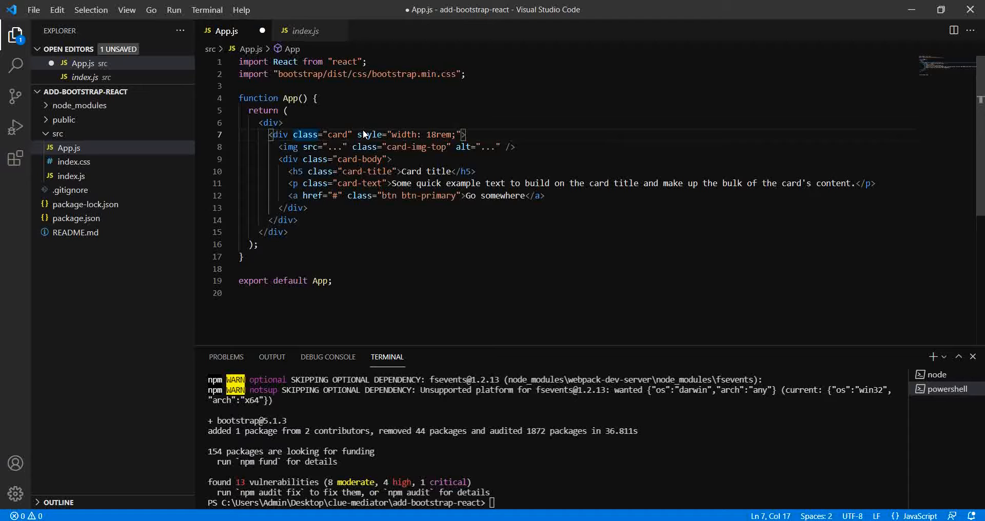
double_click(306, 135)
text(Name)
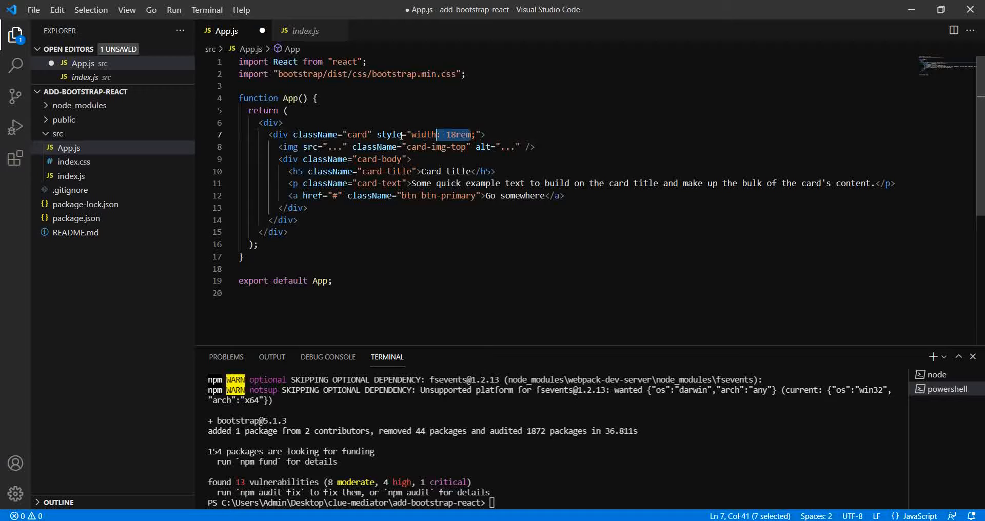
key(Delete)
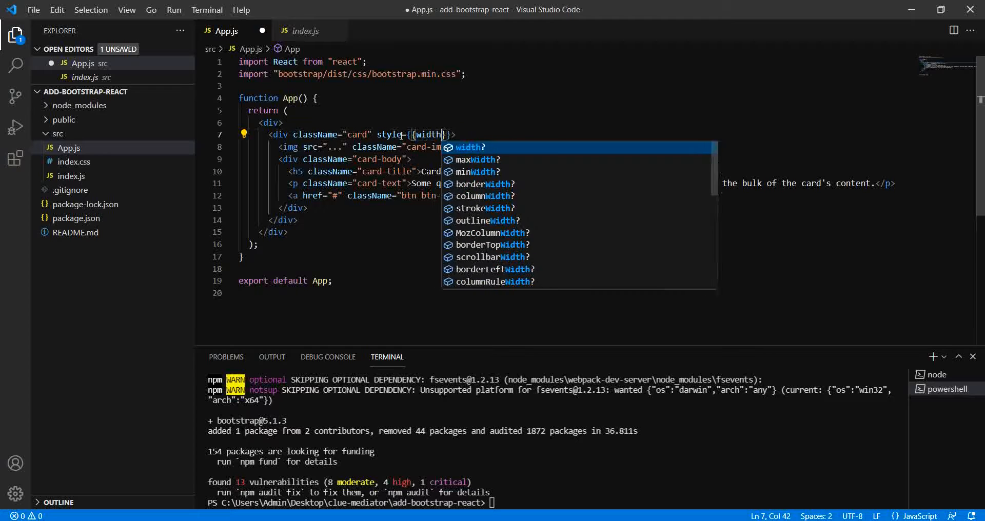
text(: '18rem')
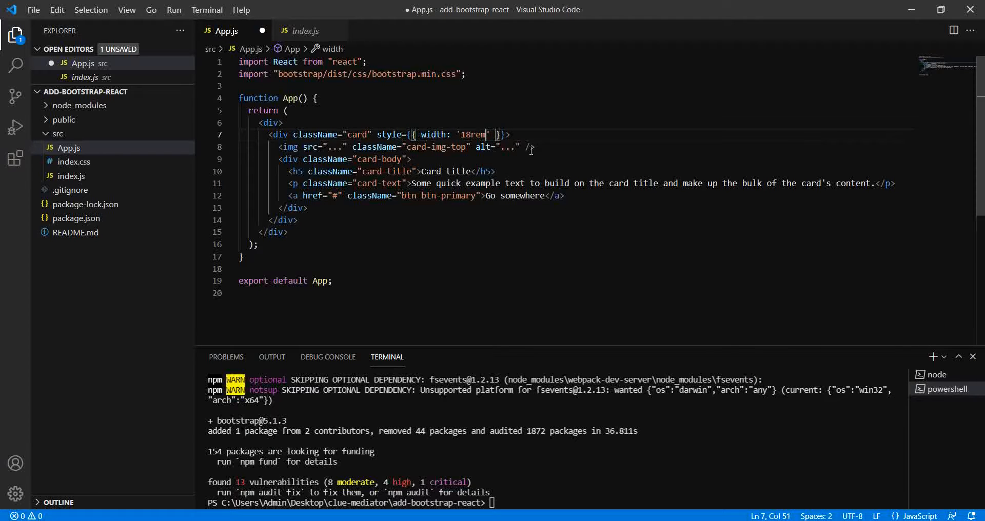
Set the image alt to "Dummy Image" and select the "..." src placeholder.
click(524, 146)
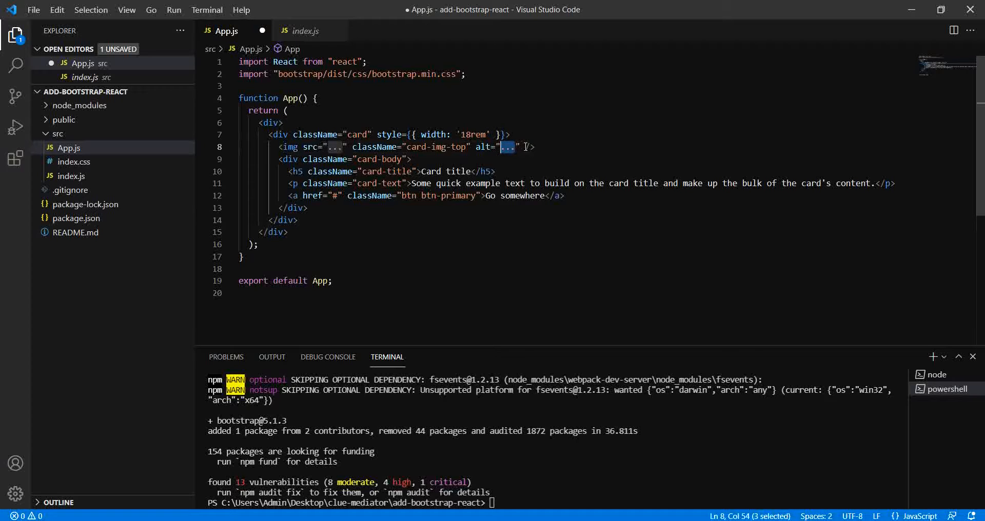
text(D)
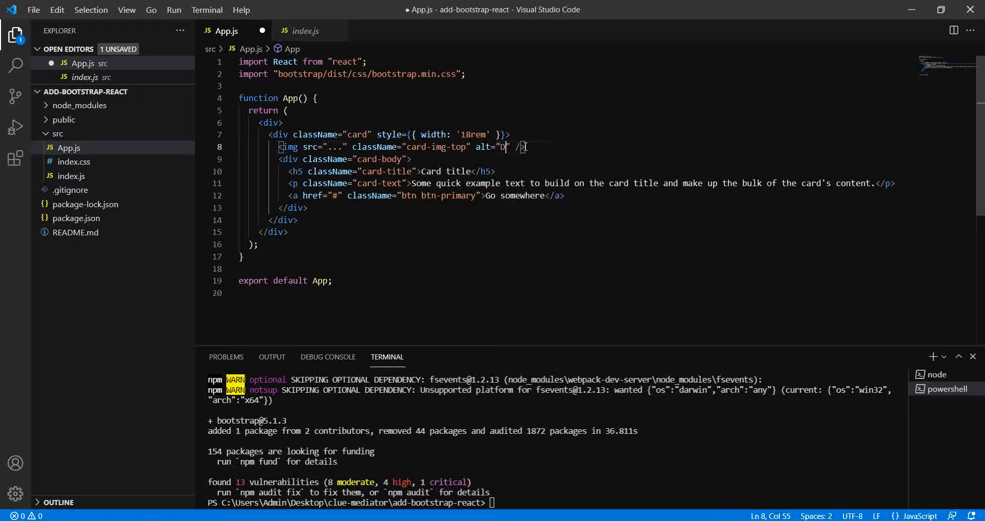
text(ummy Image)
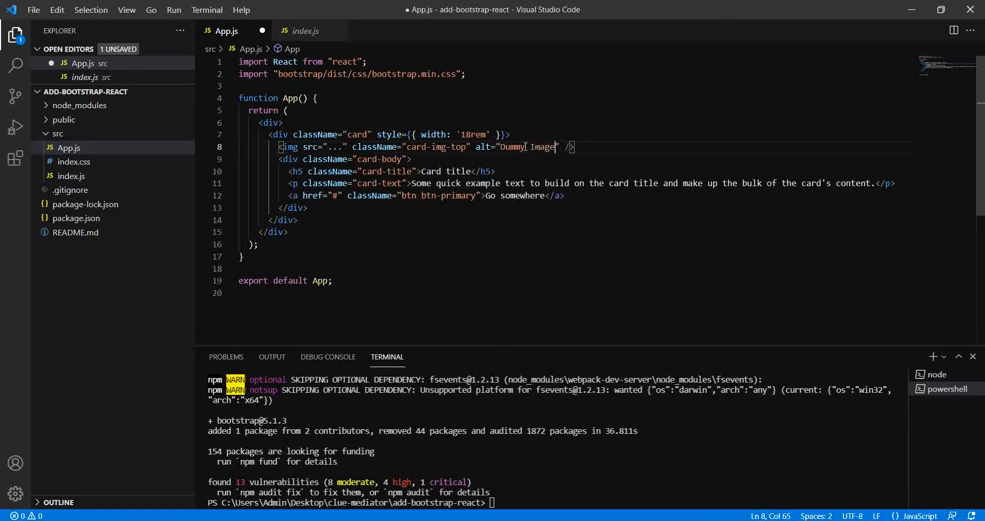
click(320, 147)
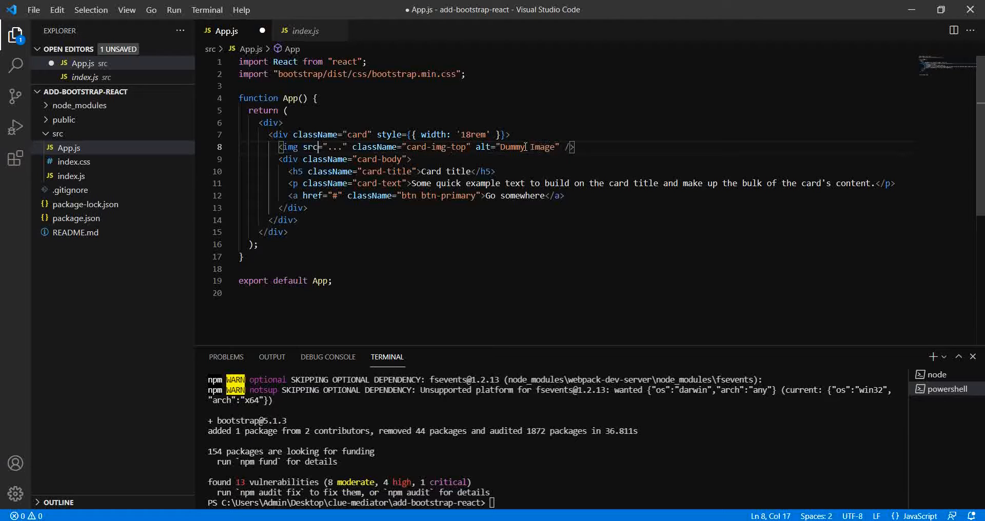
double_click(333, 147)
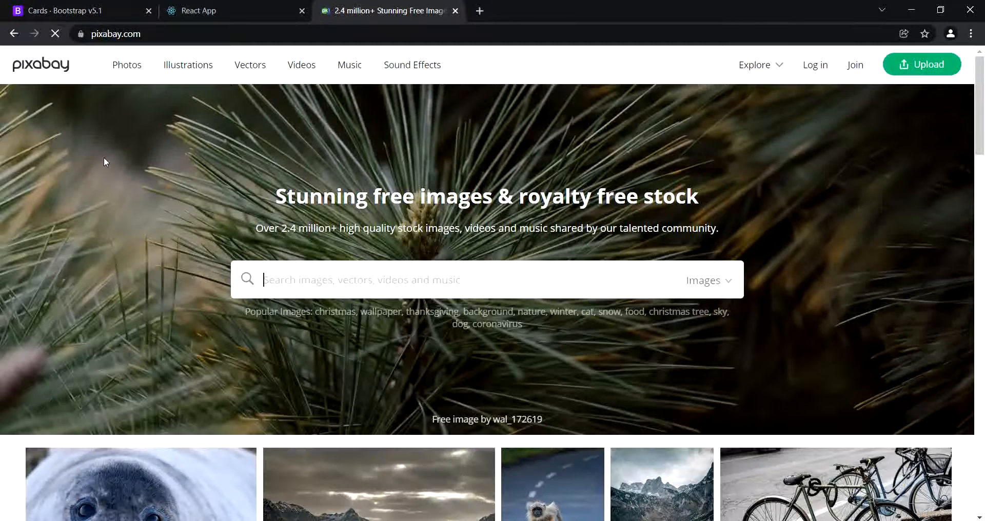
Open the misty mountain valley photo on Pixabay and copy its image address.
scroll(down, 3)
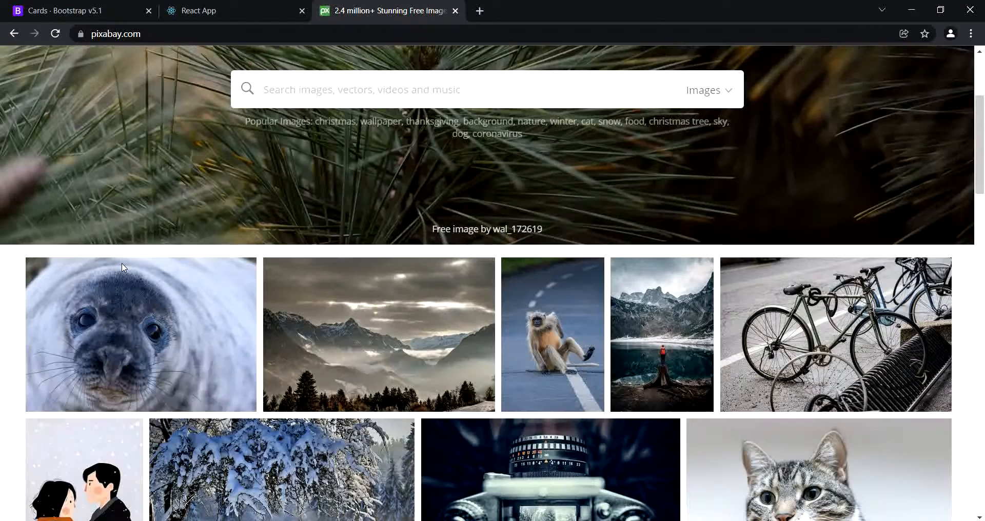
click(378, 334)
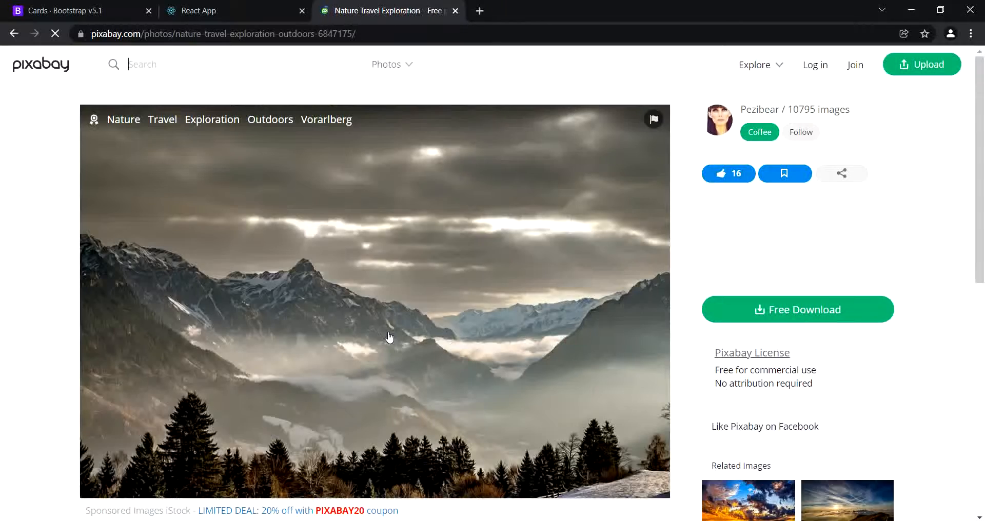
right_click(388, 337)
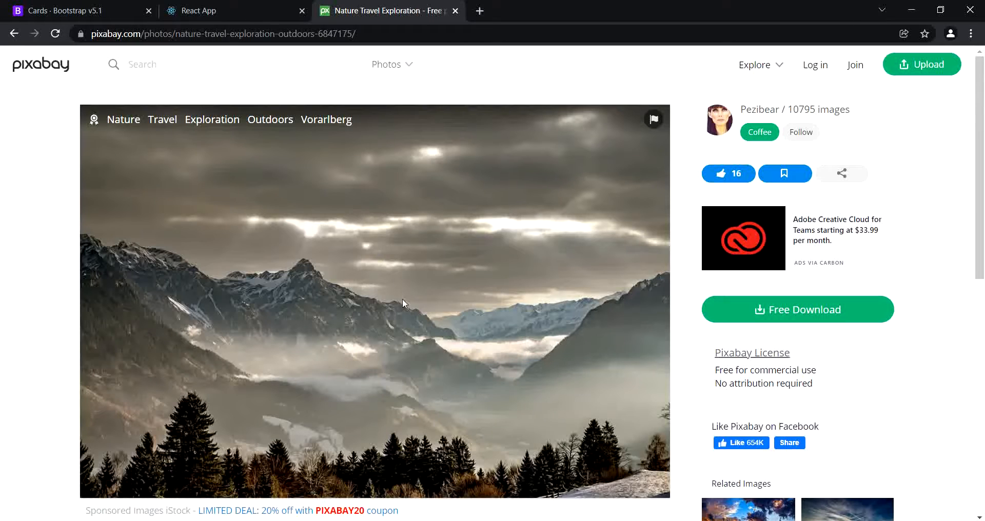
mouse_move(814, 323)
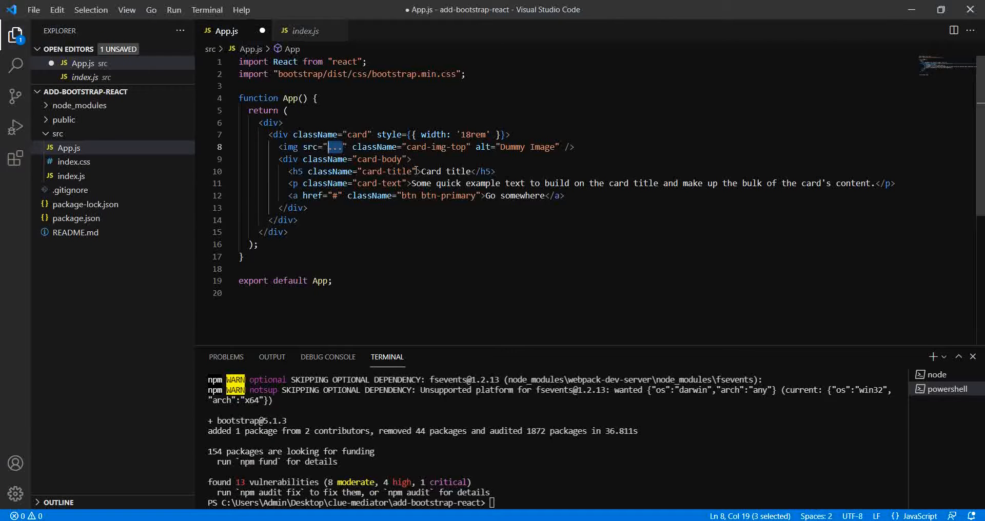
Point the card image src to the cdn.pixabay.com nature-6847175 photo URL and save App.js.
text(https://cdn.pixabay.com/photo/2021/12/05/10/28/nature-6847175_960_720.jpg)
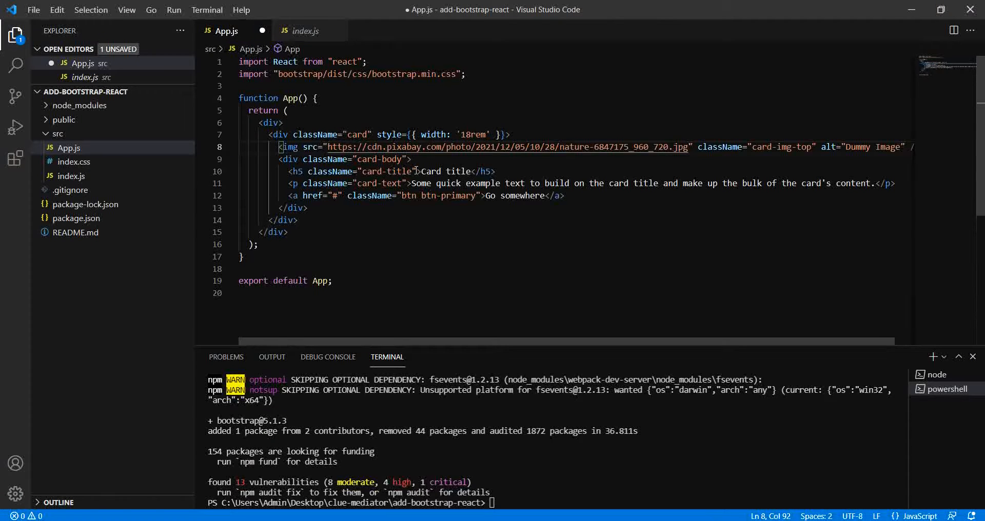
click(411, 159)
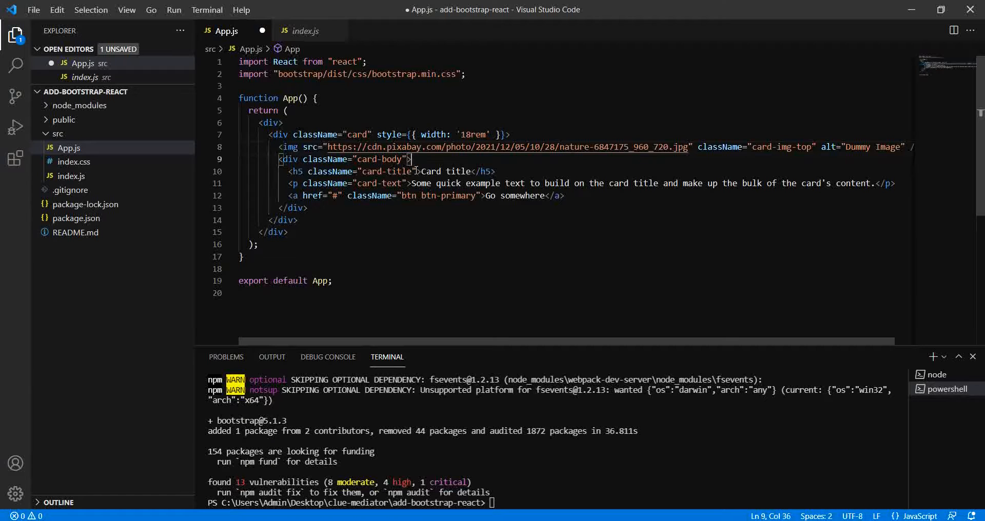
click(545, 195)
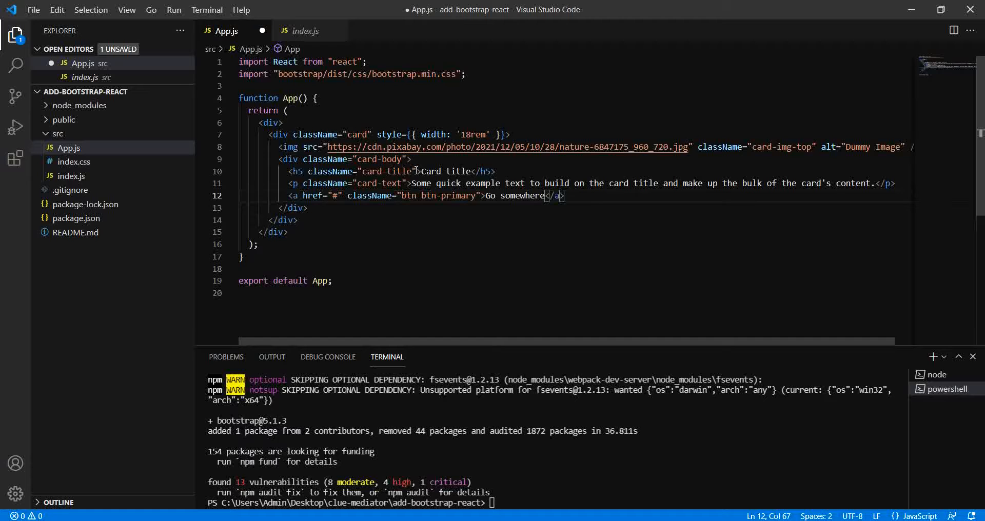
key(ctrl+s)
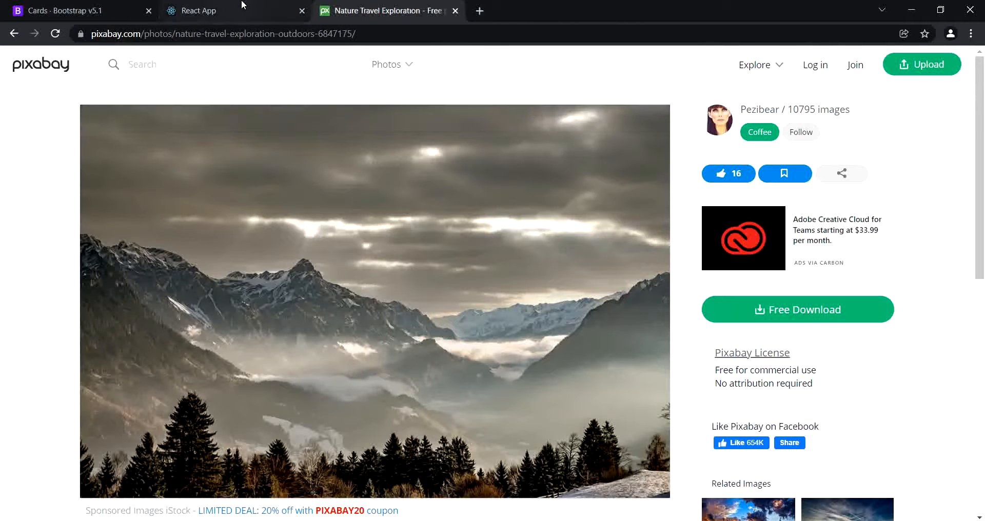
View the rendered card with the mountain photo in the React app at localhost:3000.
click(198, 10)
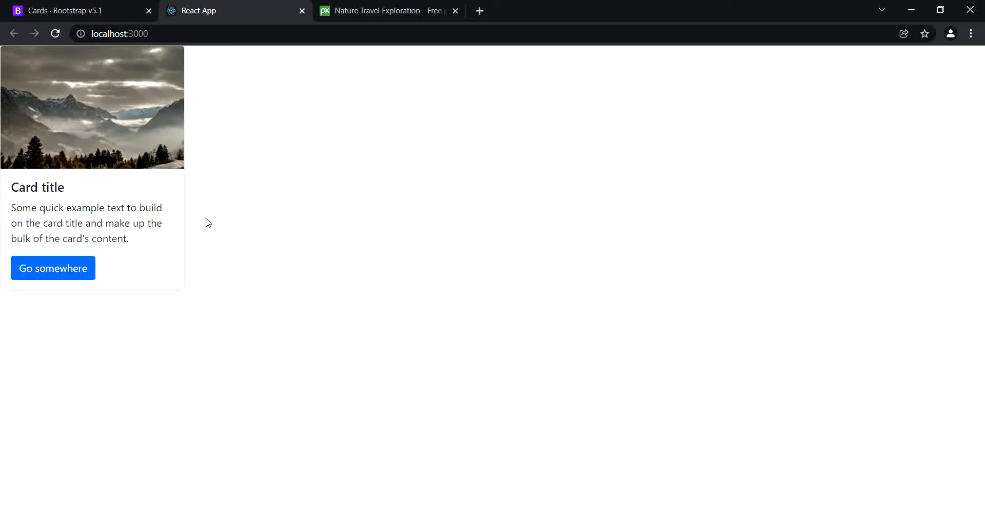
mouse_move(211, 182)
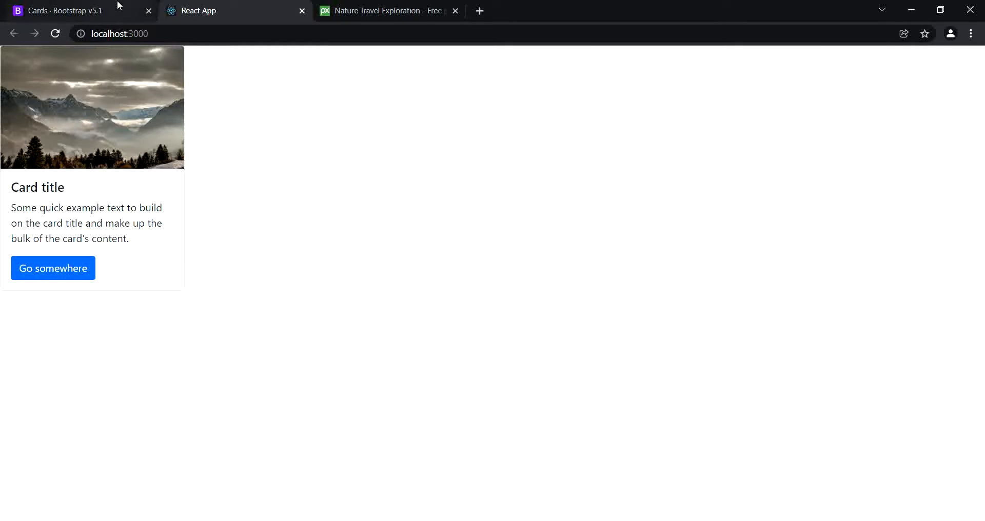
click(63, 10)
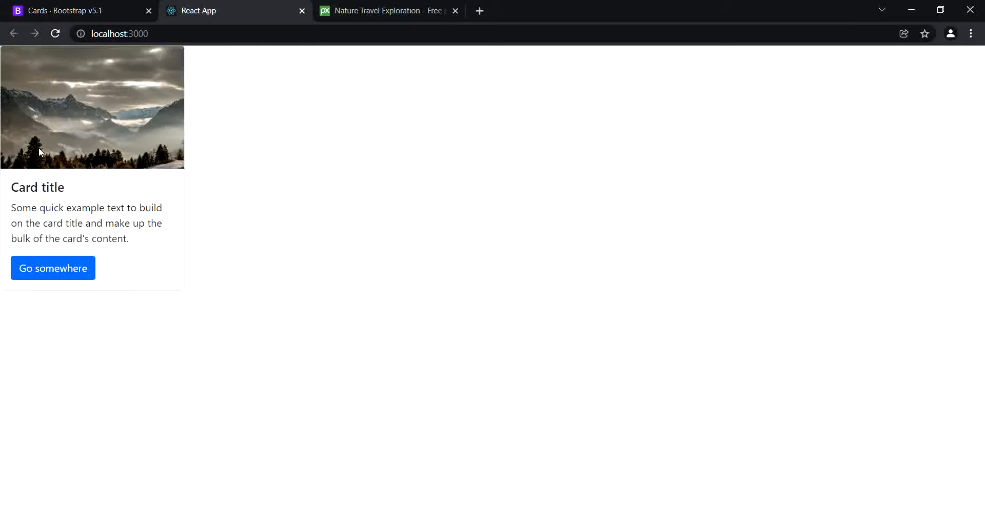
mouse_move(271, 217)
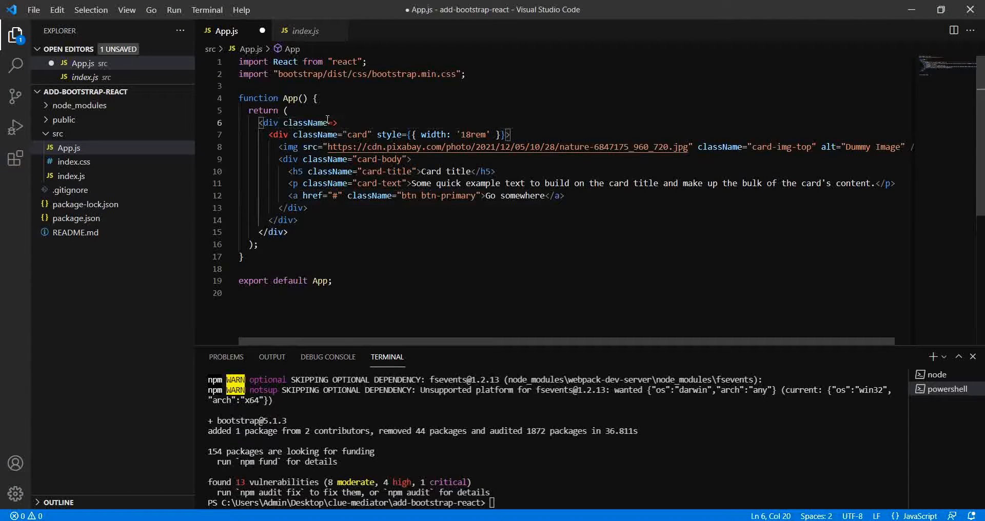
Add className="m-5" to the outer wrapper div inside App.js's return.
text(m")
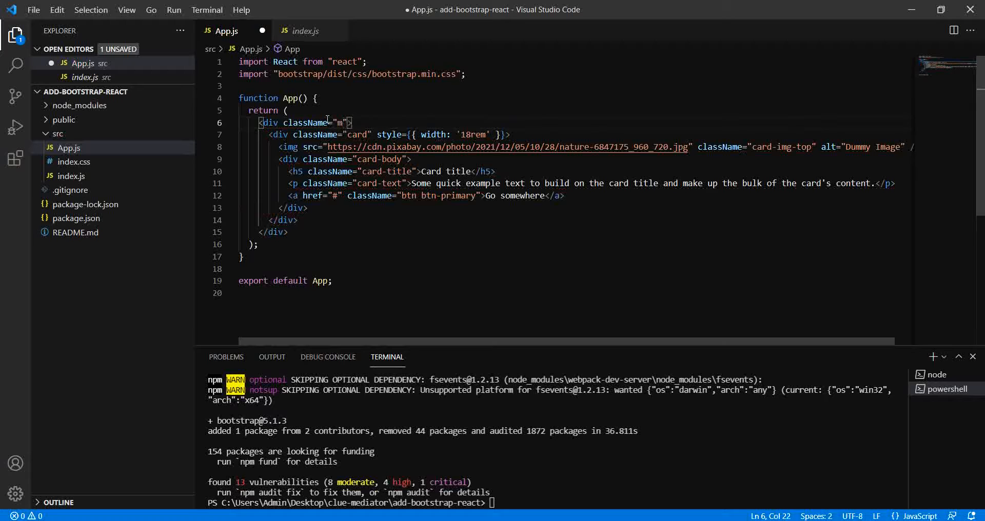
text(-5)
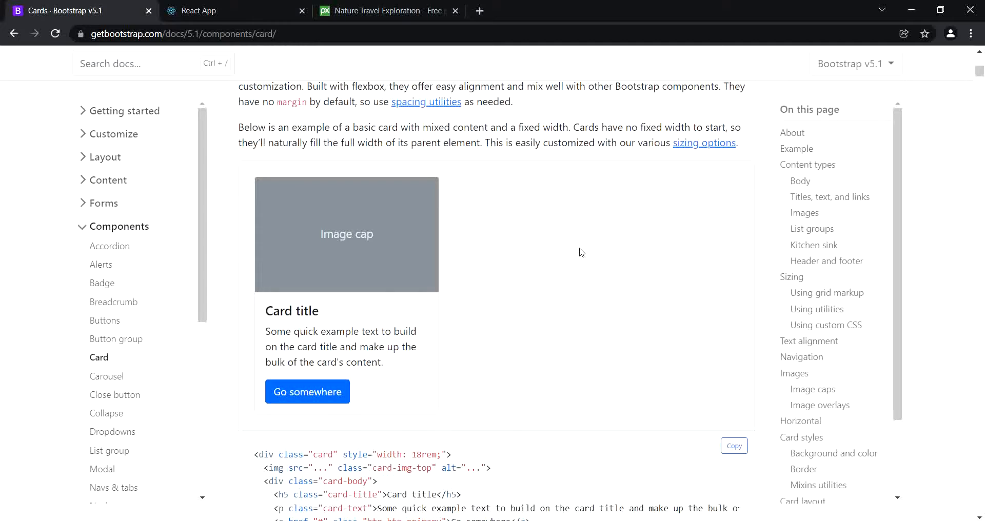
Scroll the Bootstrap docs sidebar down past Components to reveal Helpers and Utilities.
scroll(down, 3)
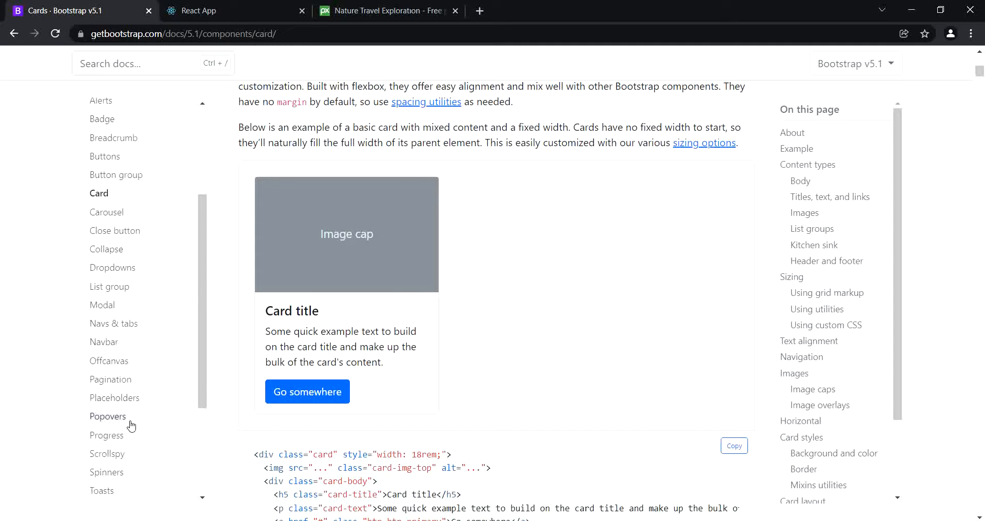
scroll(down, 3)
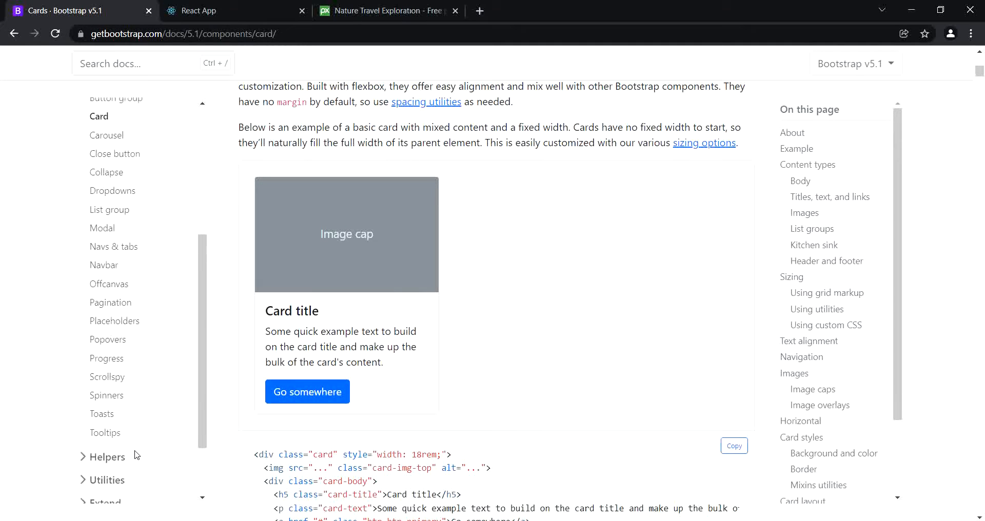
scroll(down, 3)
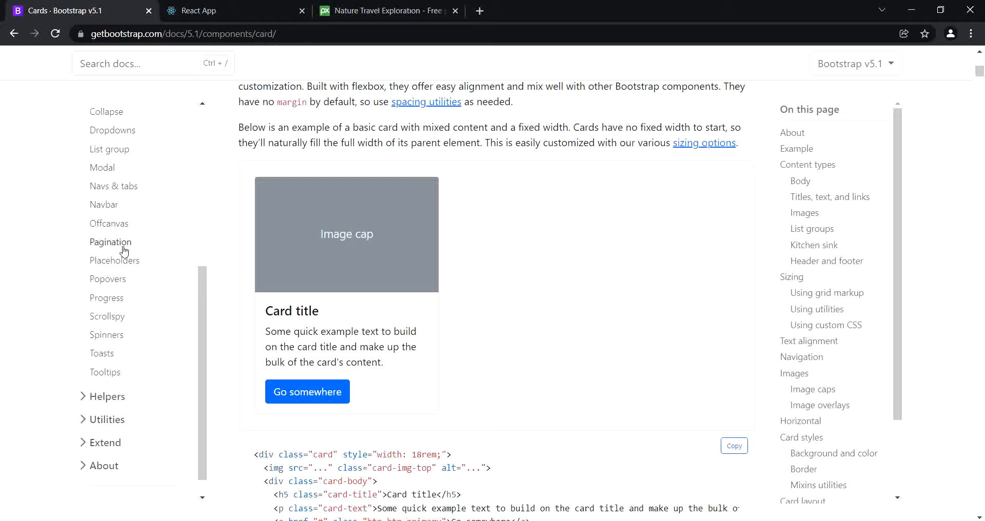
mouse_move(138, 225)
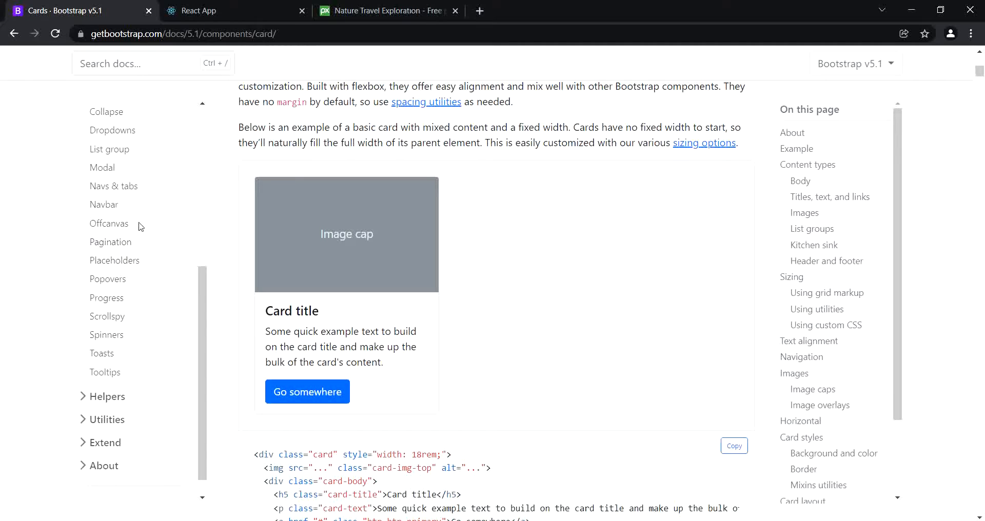